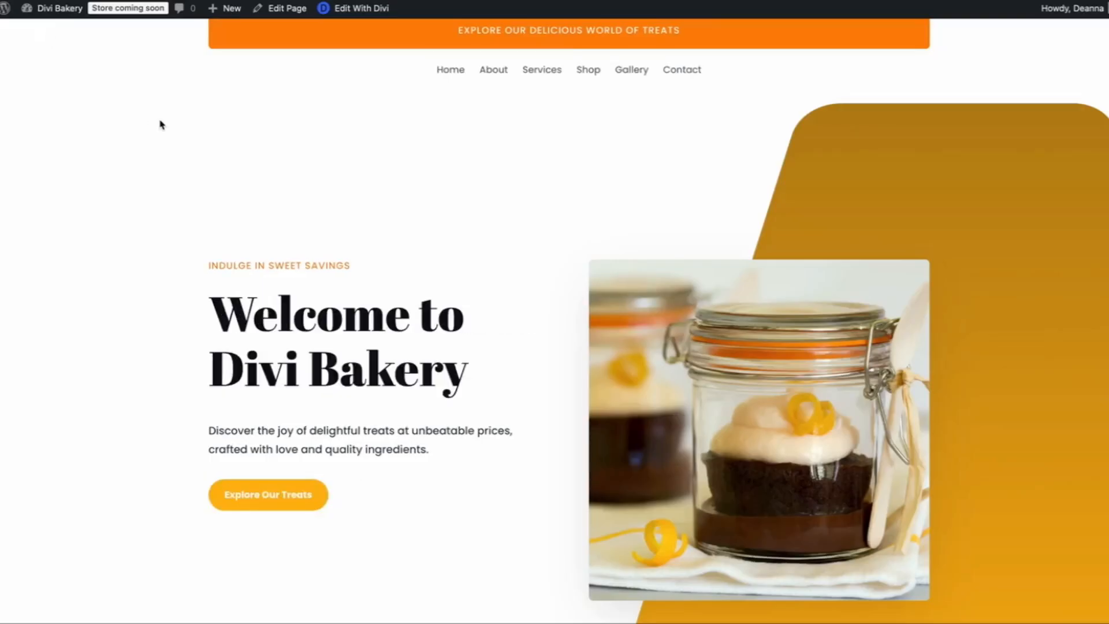
- Have Divi AI write the hero heading 'Find Your Perfect Home Today' from a headline prompt
scroll("down", 3)
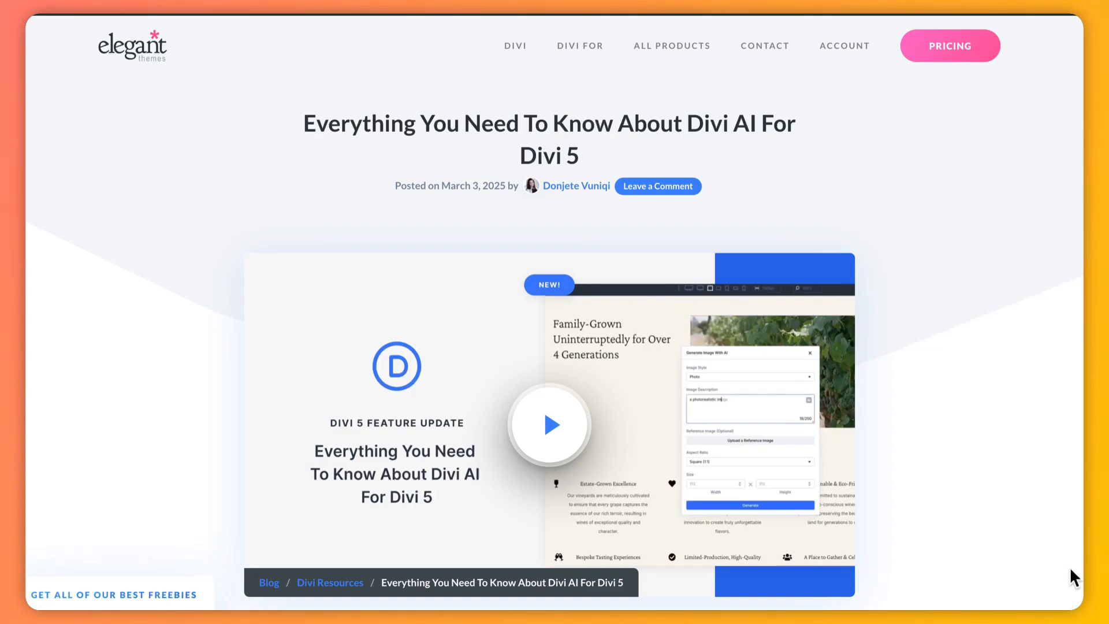
scroll("down", 3)
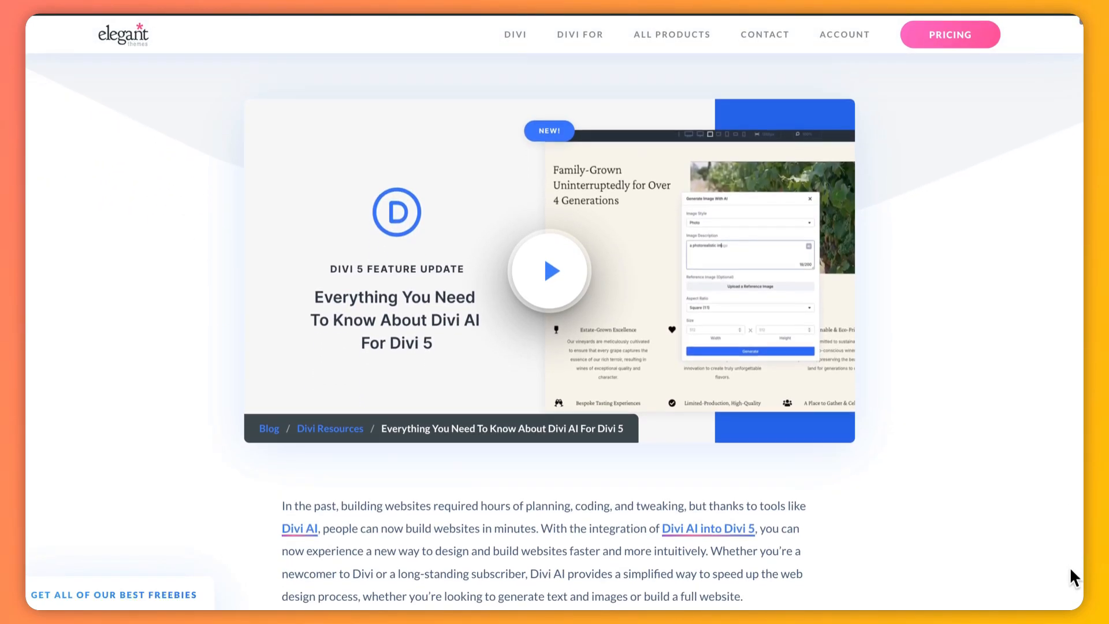
scroll("down", 3)
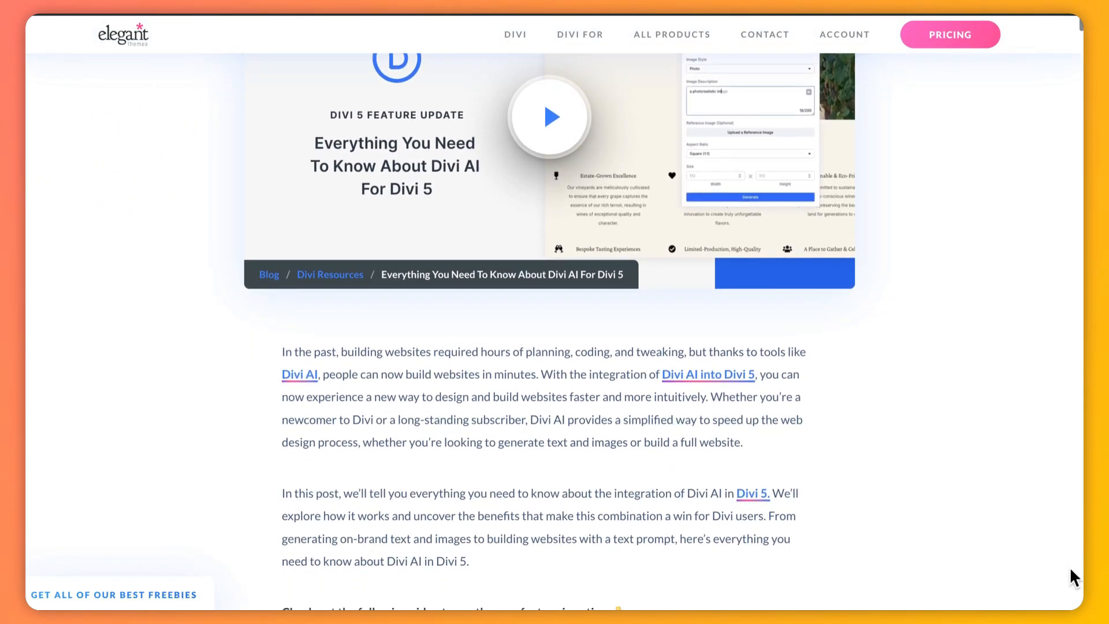
scroll("down", 3)
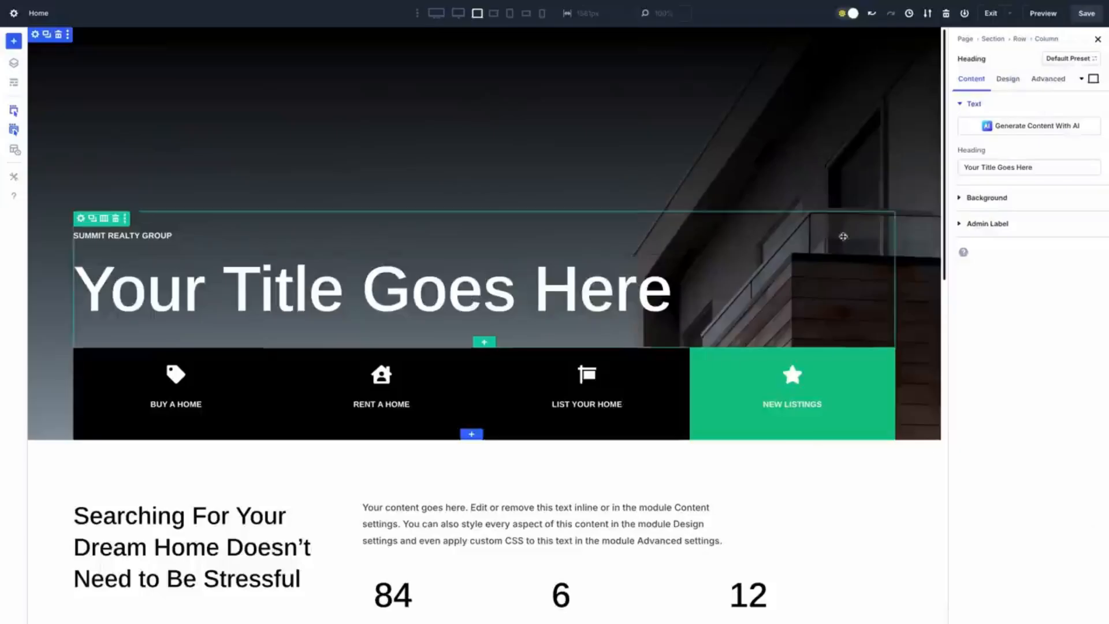
left_click(1029, 125)
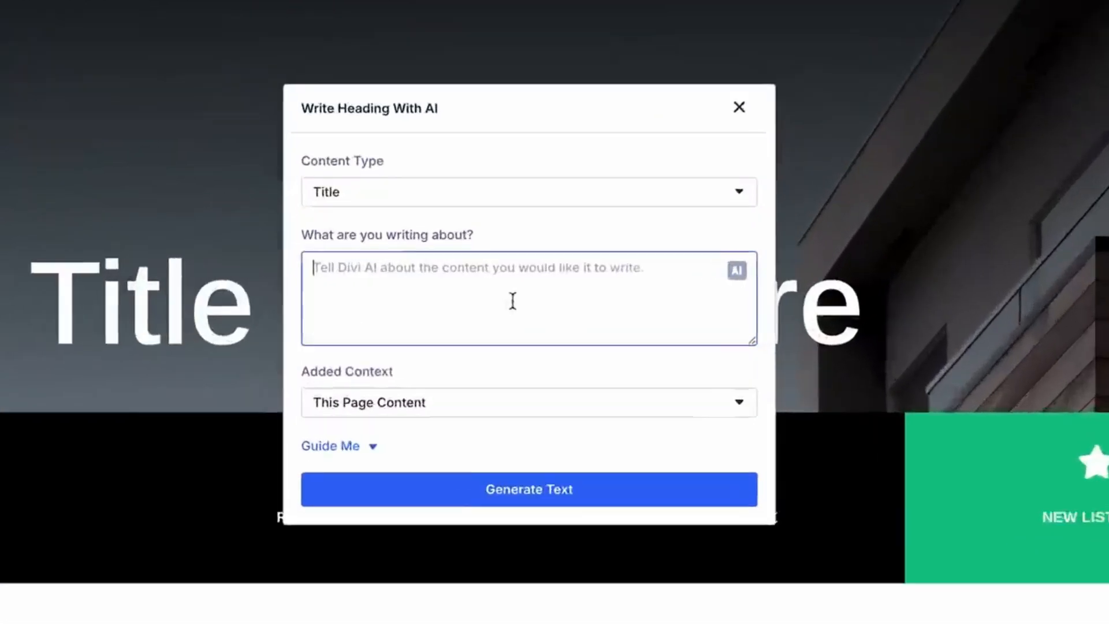
type("Write a headline for my home page.")
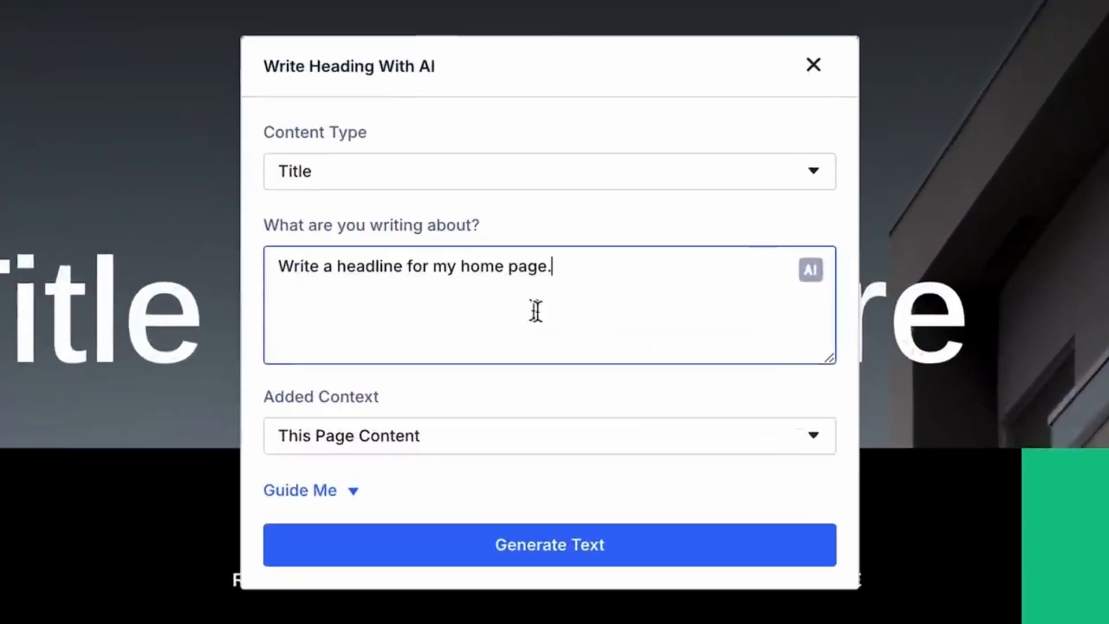
left_click(548, 545)
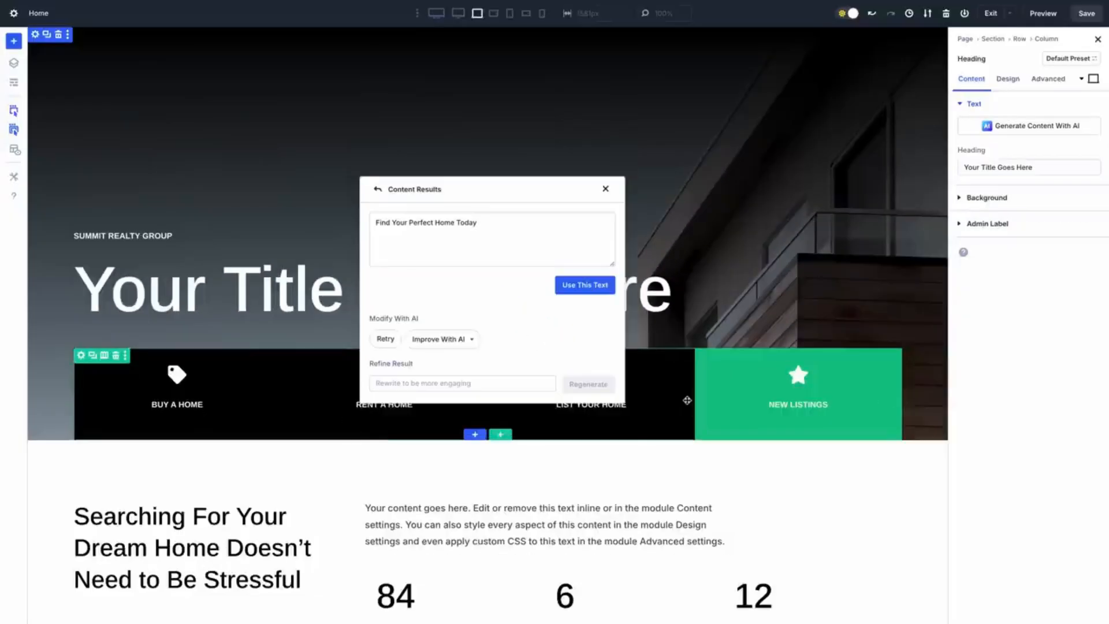
left_click(384, 338)
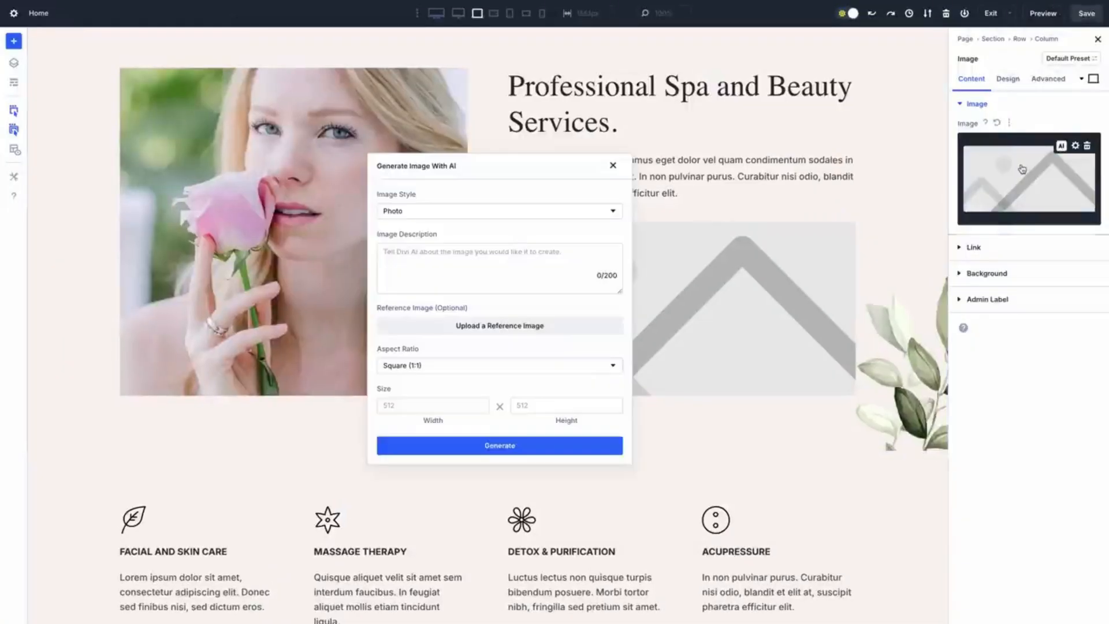
- Generate AI images of beauty products, soap and flowers on a marble countertop, top-down closeup
type("Beauty products, soap and flowers on a marble")
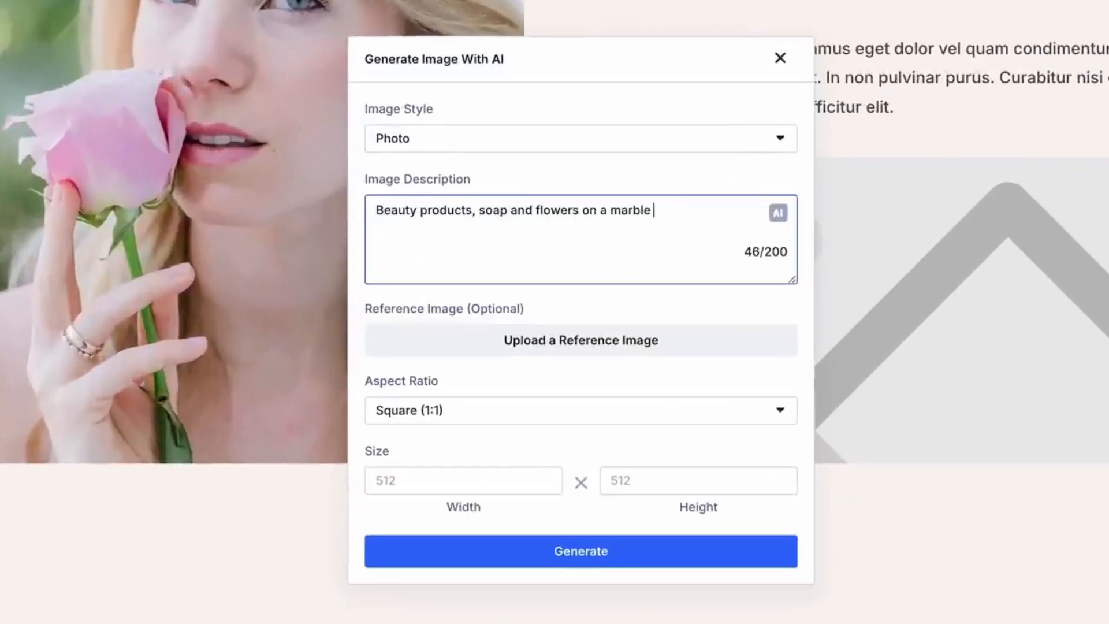
type("countertop. Designer brands. Closeup. Top down view.")
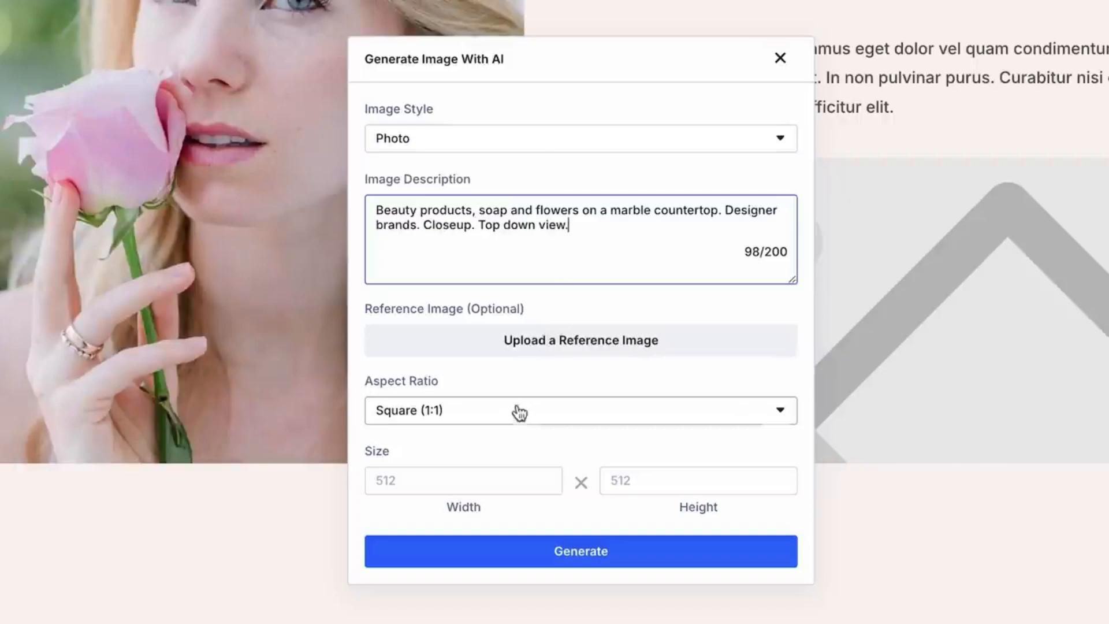
left_click(580, 551)
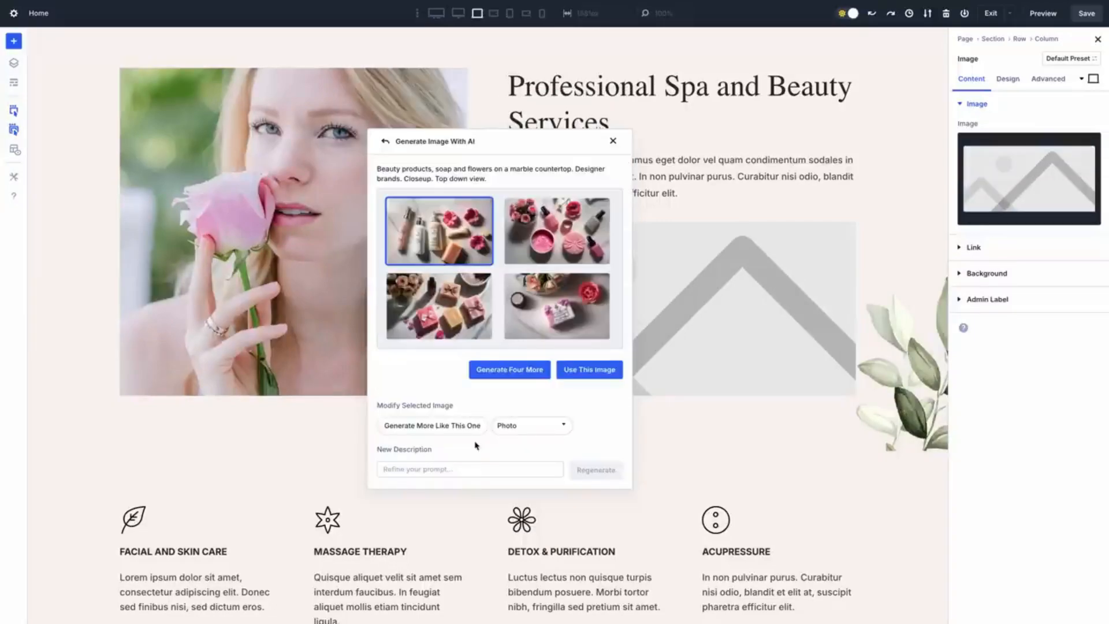
left_click(508, 368)
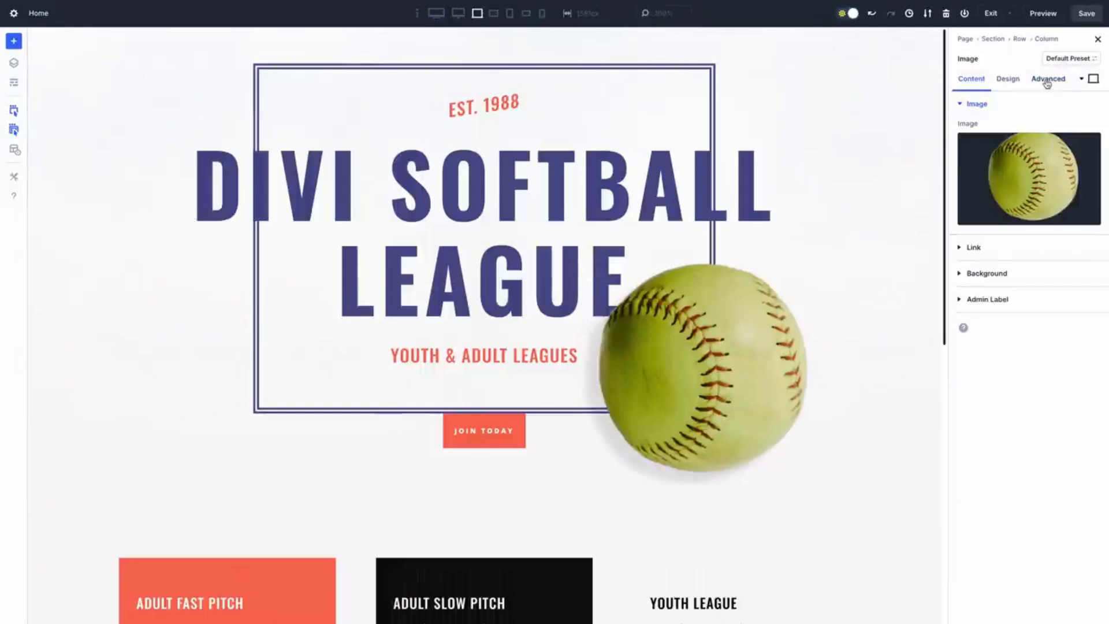
- Generate custom CSS via Divi AI with the prompt 'Make this module spin using a loop'
left_click(1048, 79)
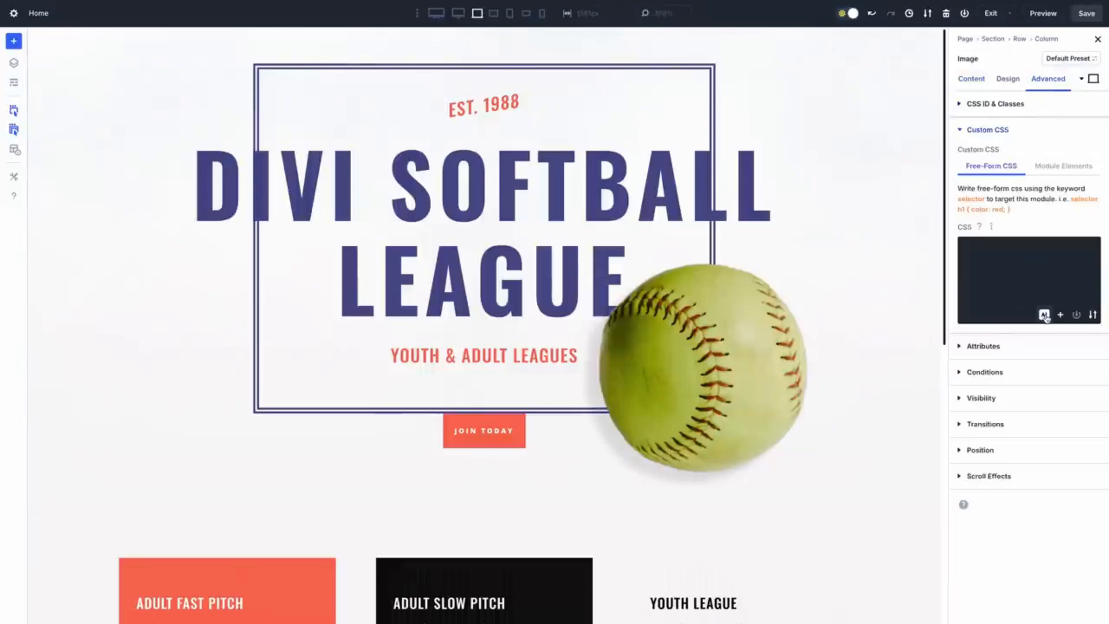
left_click(1045, 314)
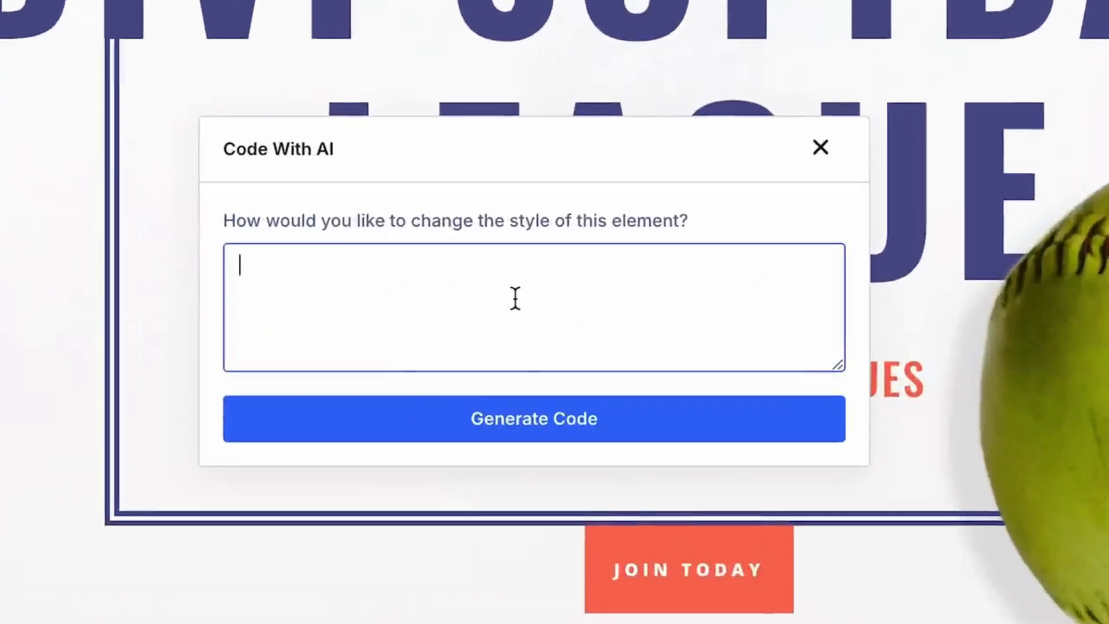
type("Make this module spin using a loop")
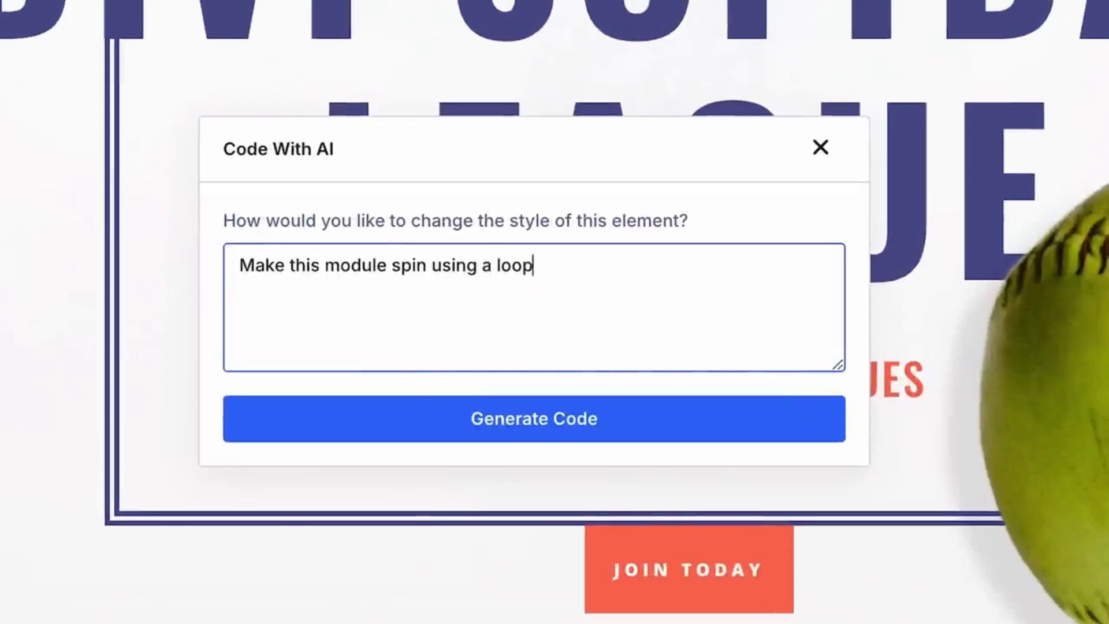
left_click(533, 418)
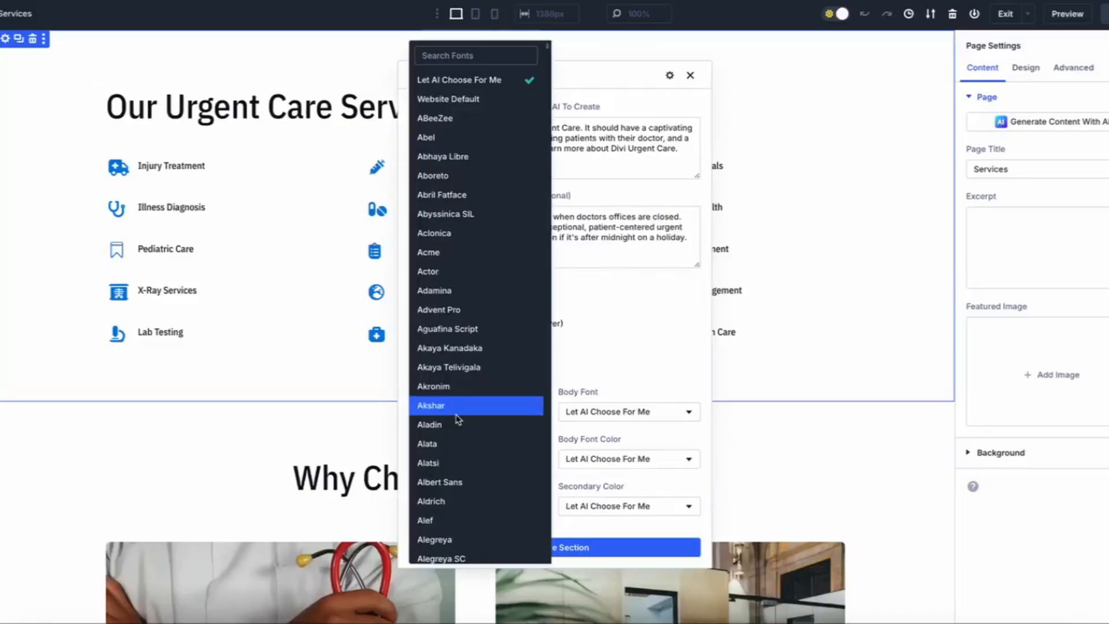
- Set the heading font and font colour to Website Default and adjust the secondary colour
left_click(475, 99)
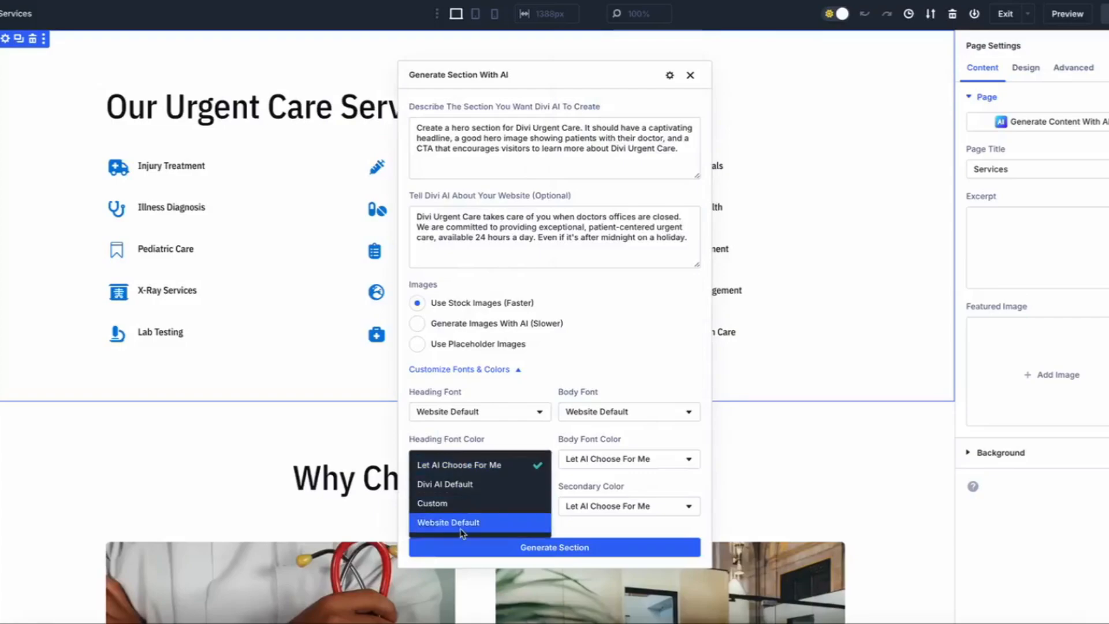
left_click(447, 522)
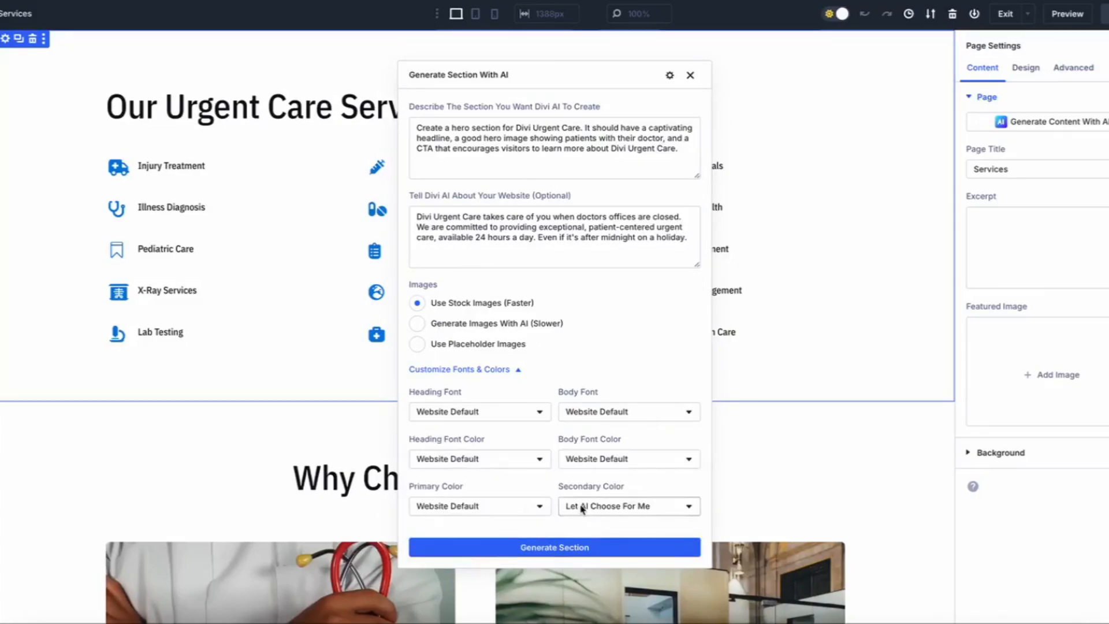
left_click(554, 547)
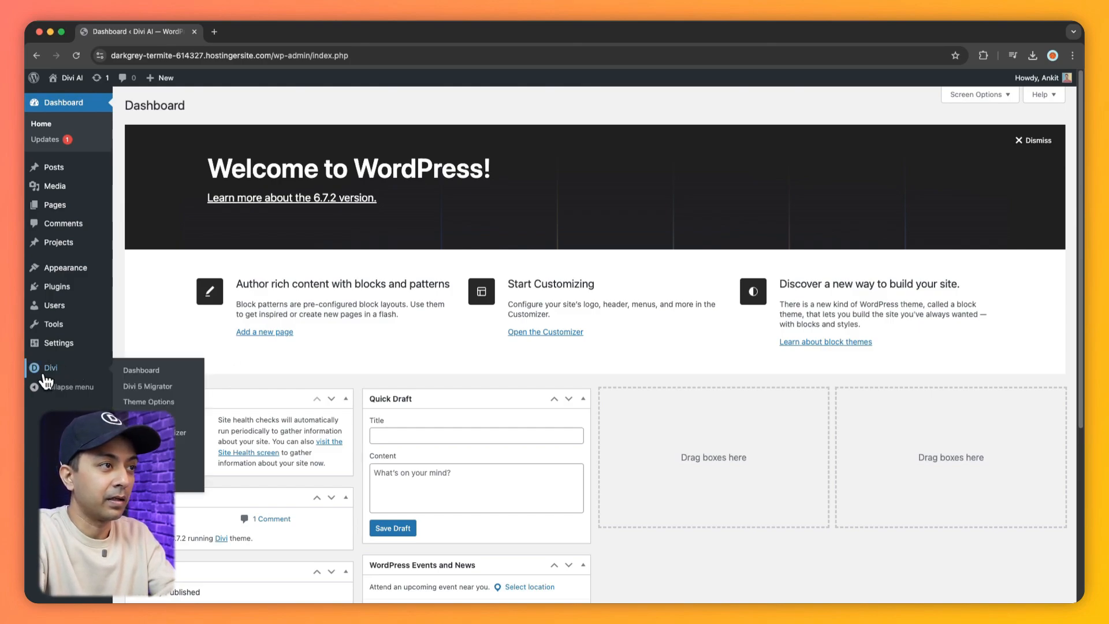
- From the Divi overview, start a new Quick Site and choose Generate My Website
left_click(141, 370)
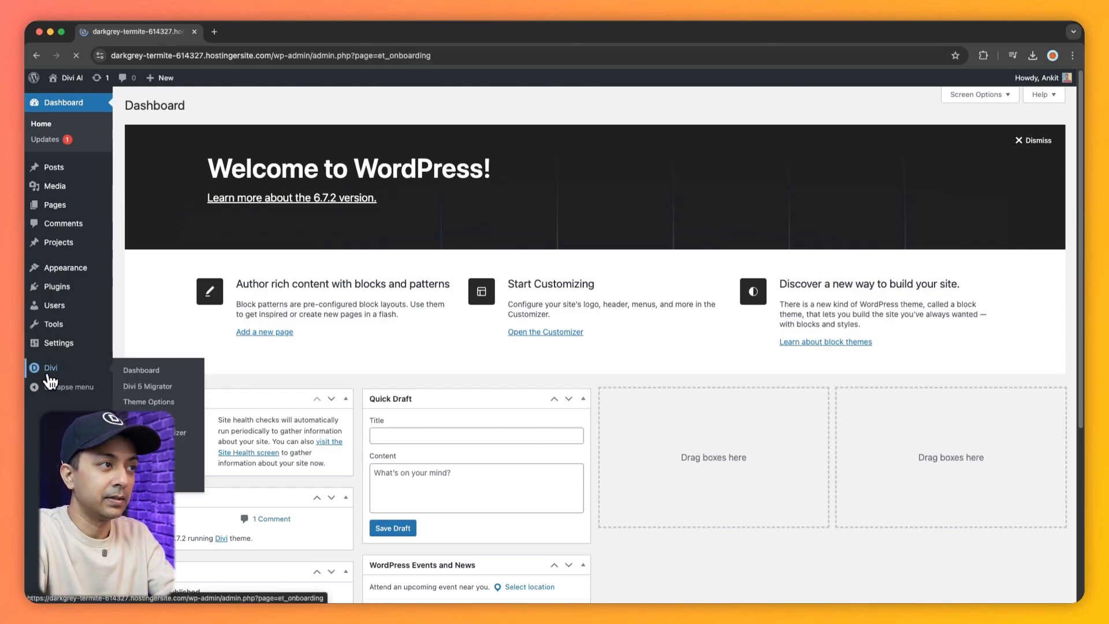
left_click(141, 369)
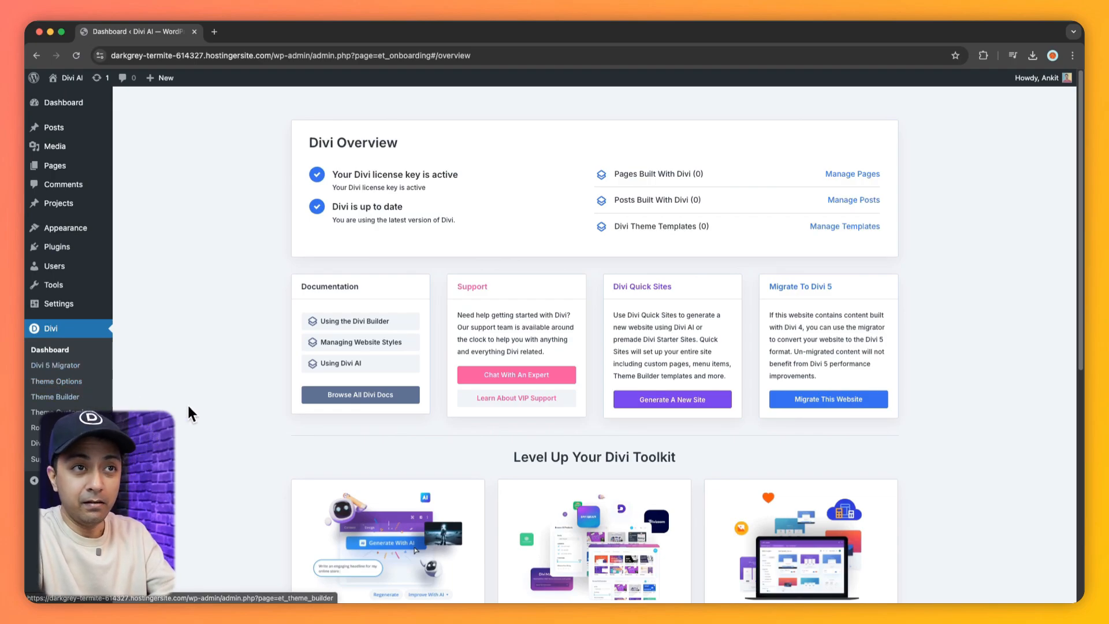
mouse_move(629, 299)
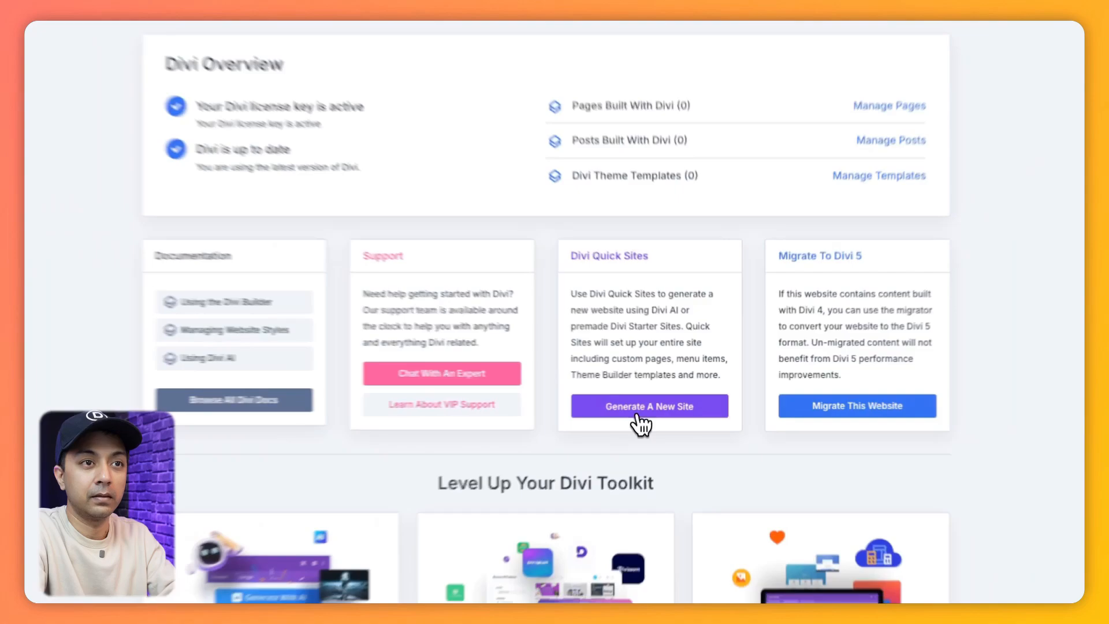
left_click(649, 406)
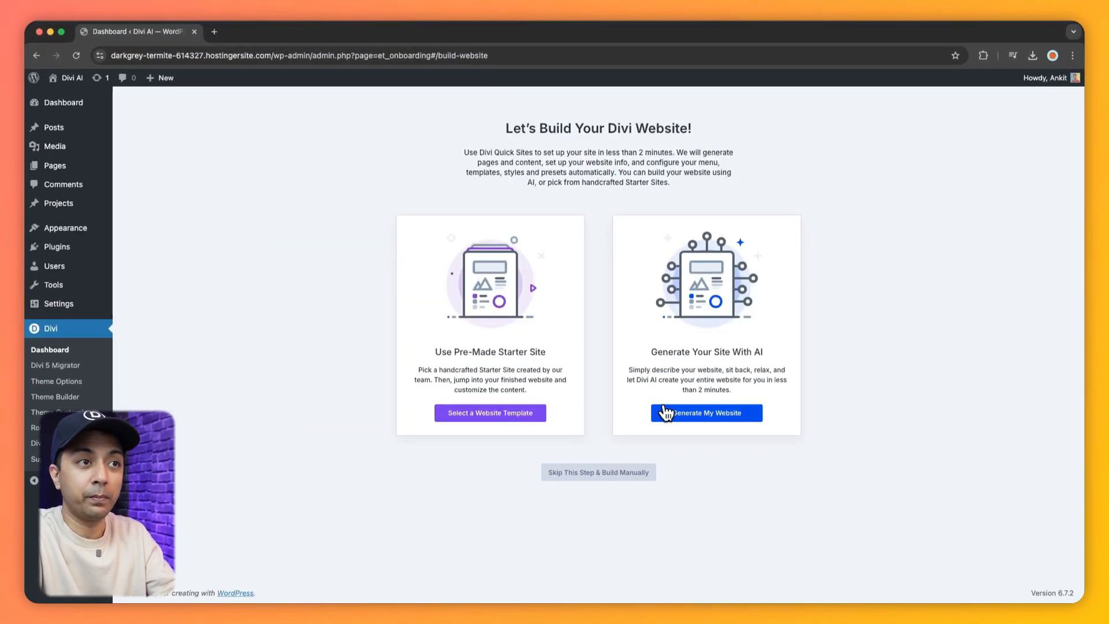
mouse_move(487, 362)
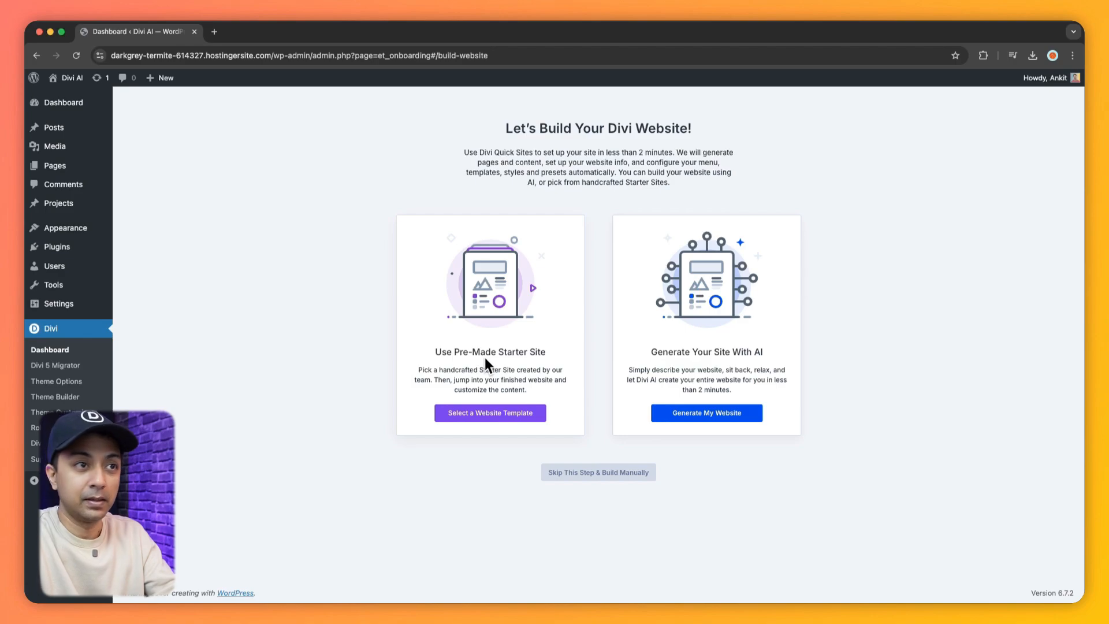
mouse_move(651, 365)
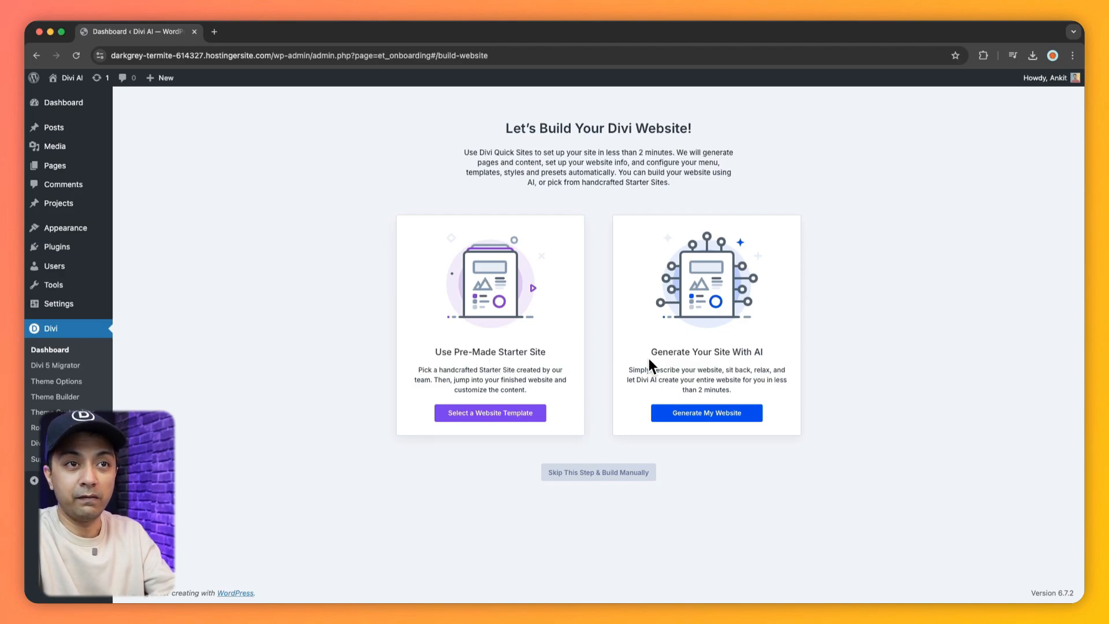
mouse_move(753, 358)
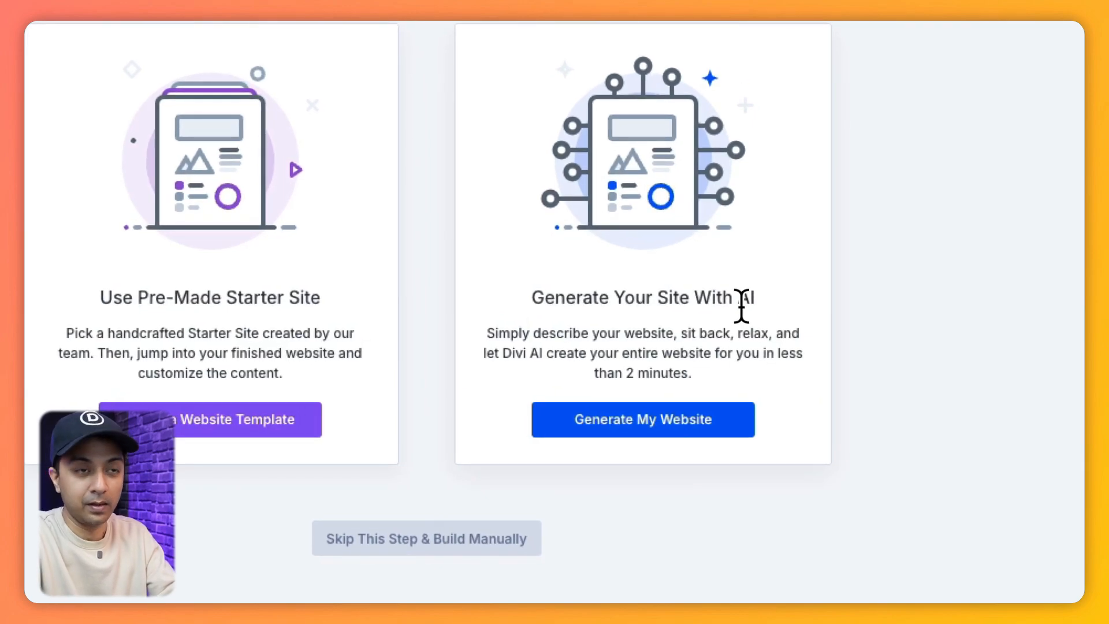
mouse_move(636, 440)
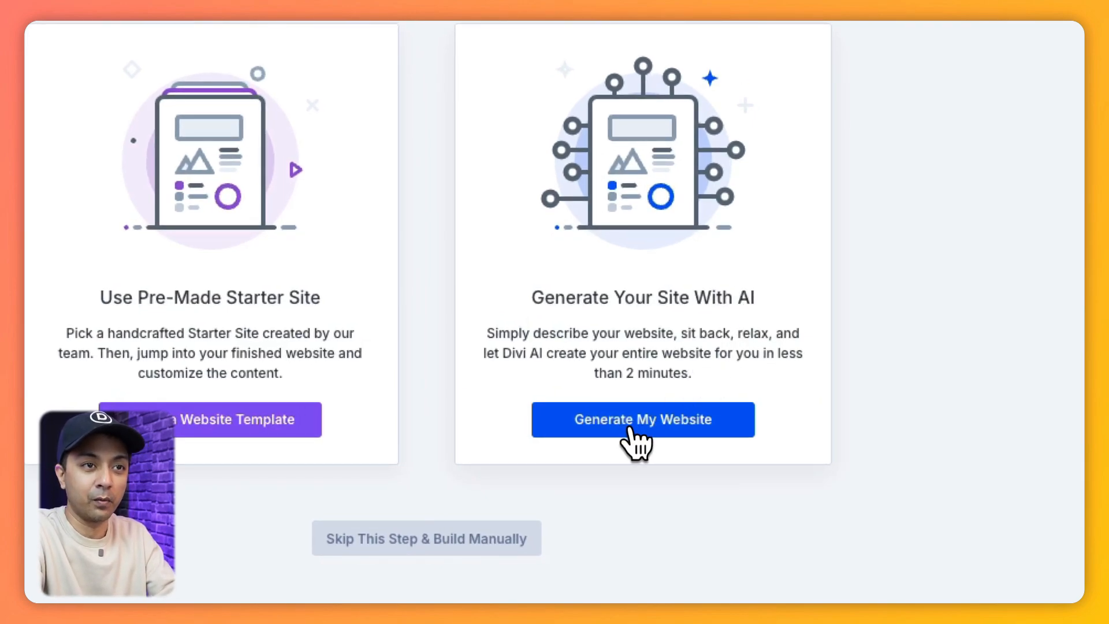
left_click(641, 418)
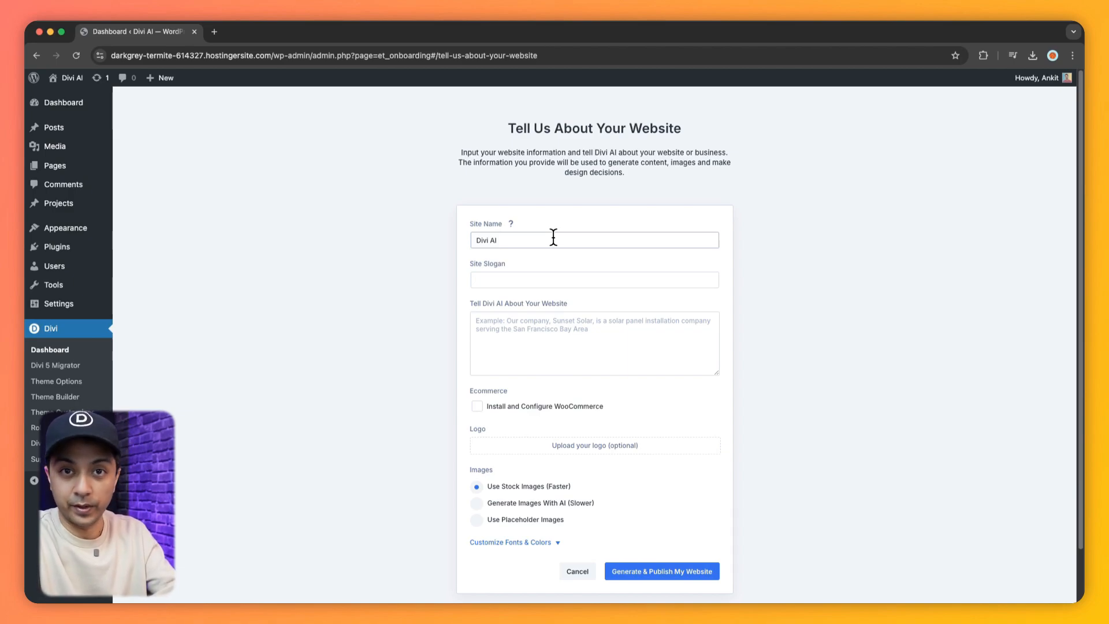
mouse_move(548, 237)
type("Bakery")
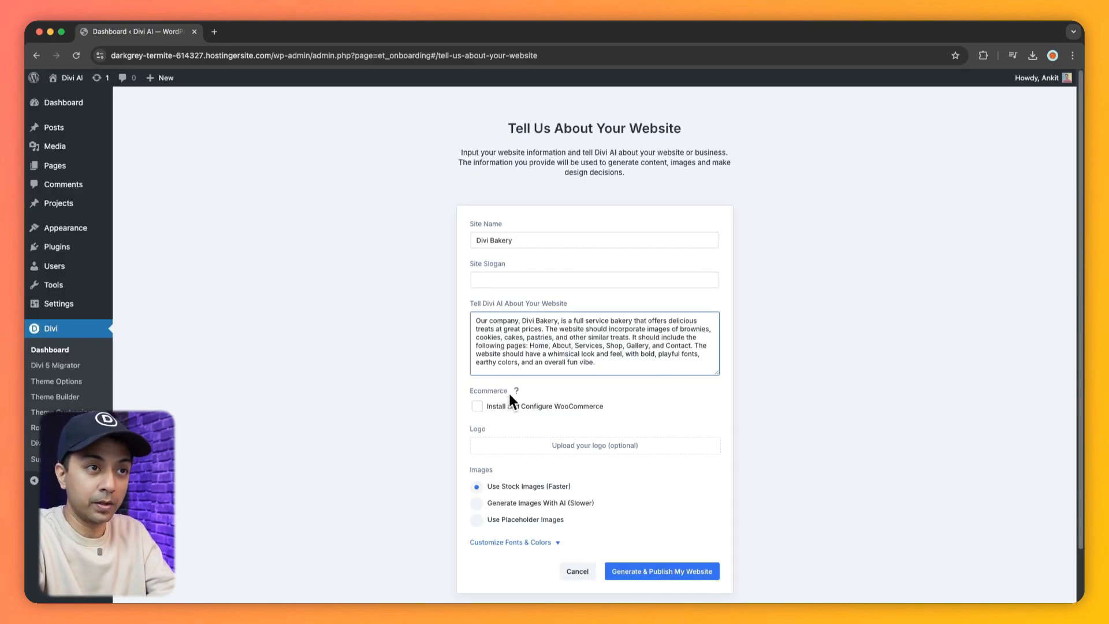
mouse_move(548, 417)
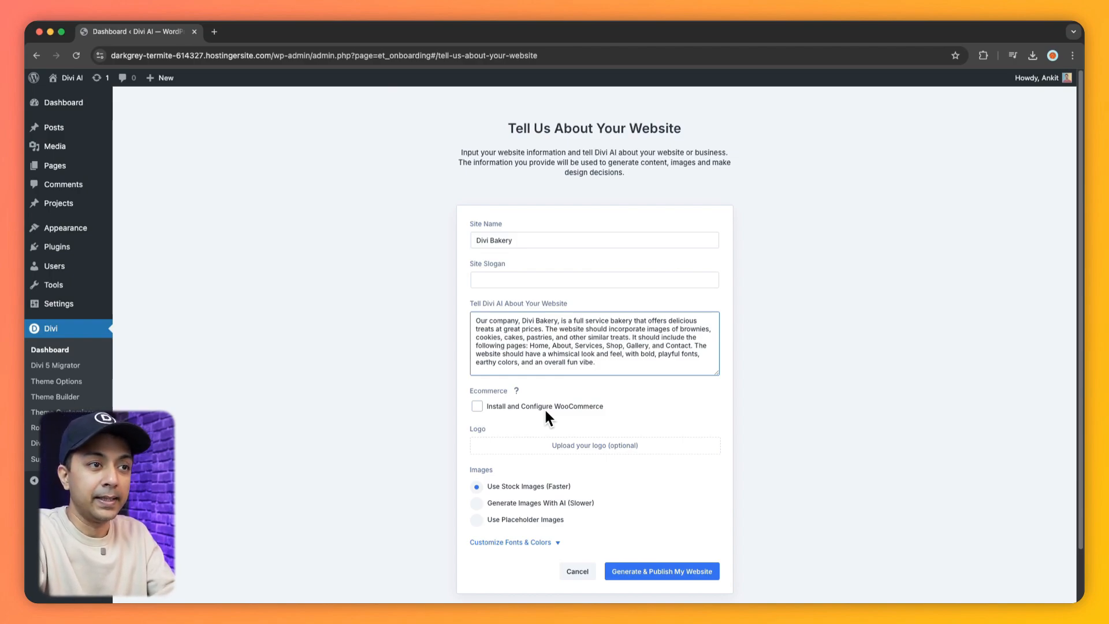
mouse_move(493, 441)
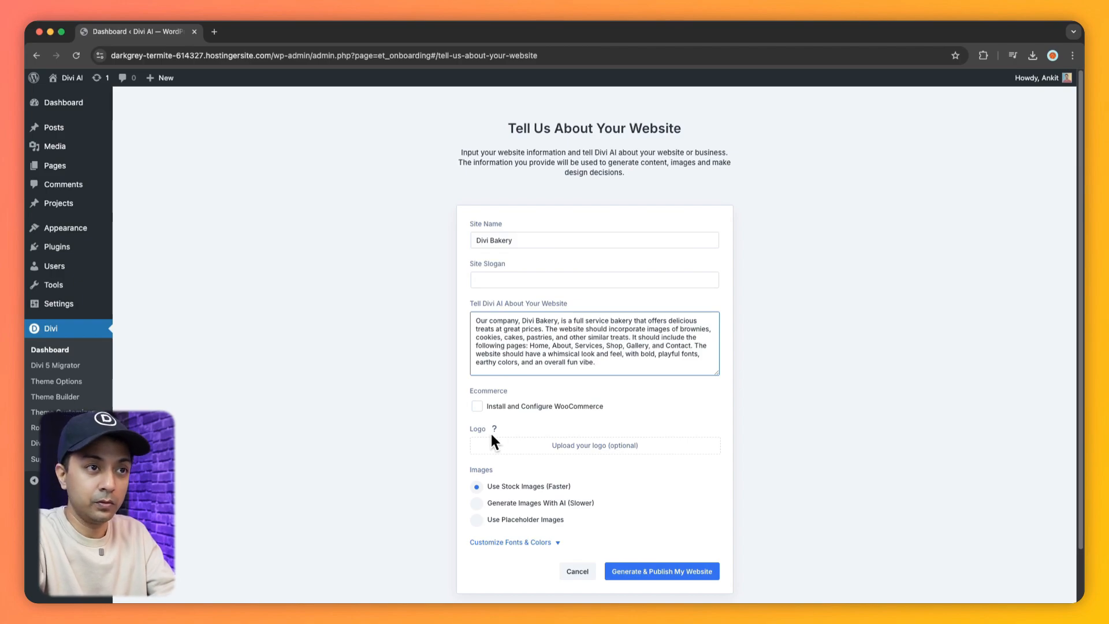
- Set the Divi logo as the site logo and choose 'Generate Images With AI (Slower)'
left_click(593, 444)
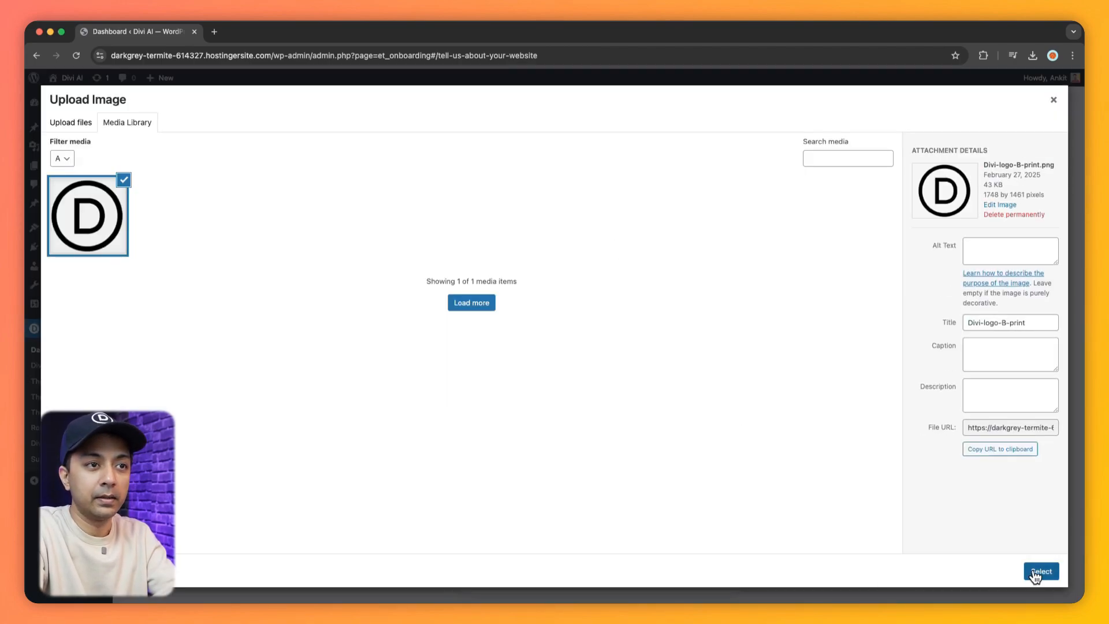
left_click(1040, 571)
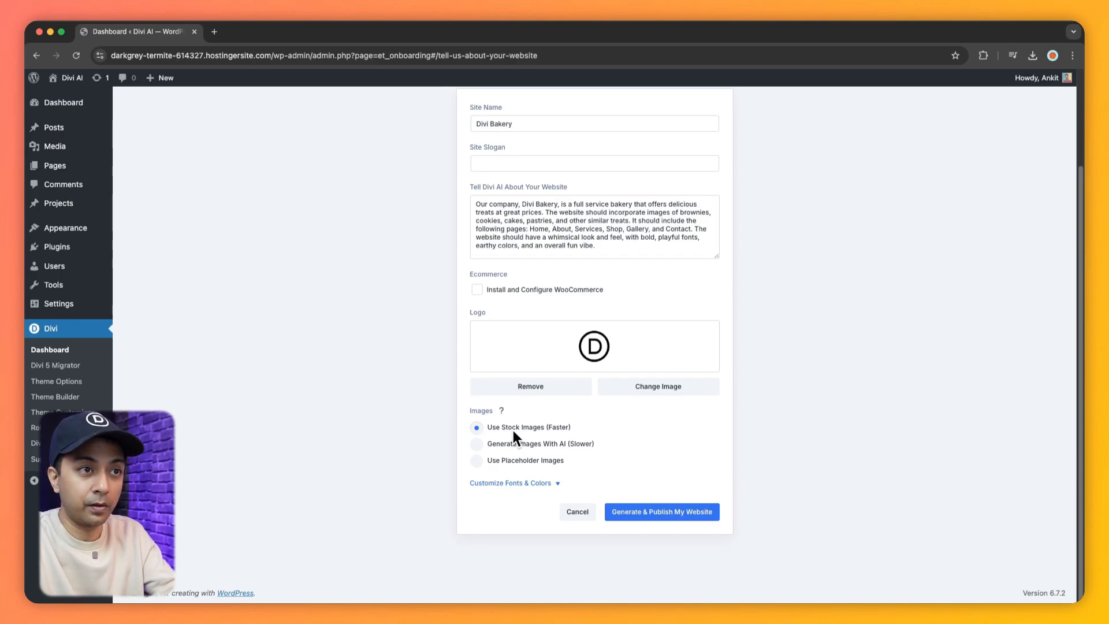
mouse_move(536, 447)
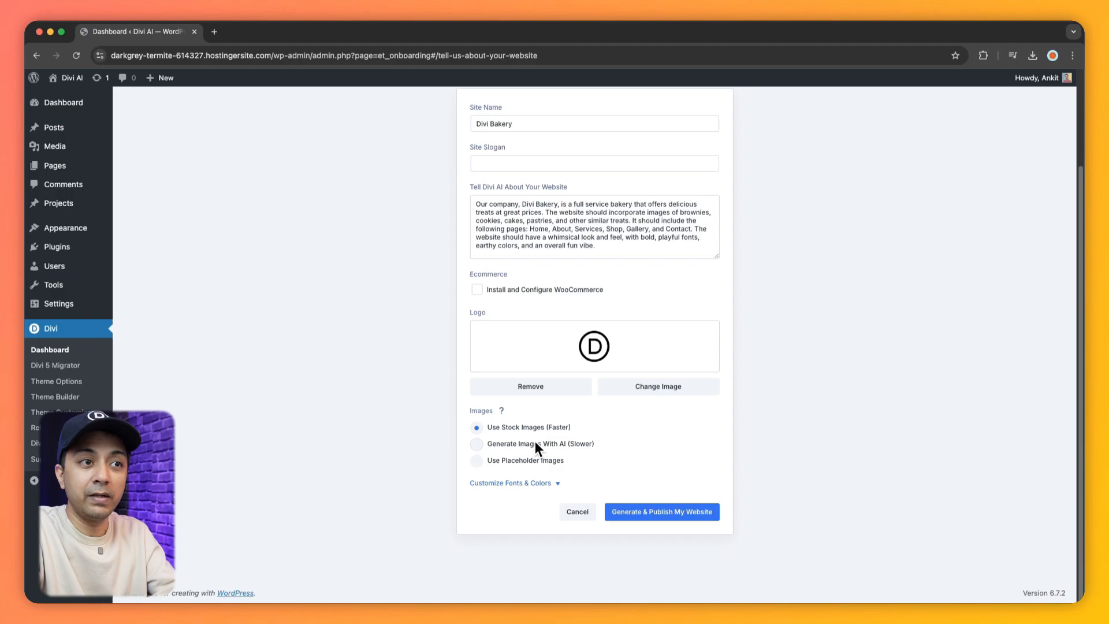
mouse_move(543, 453)
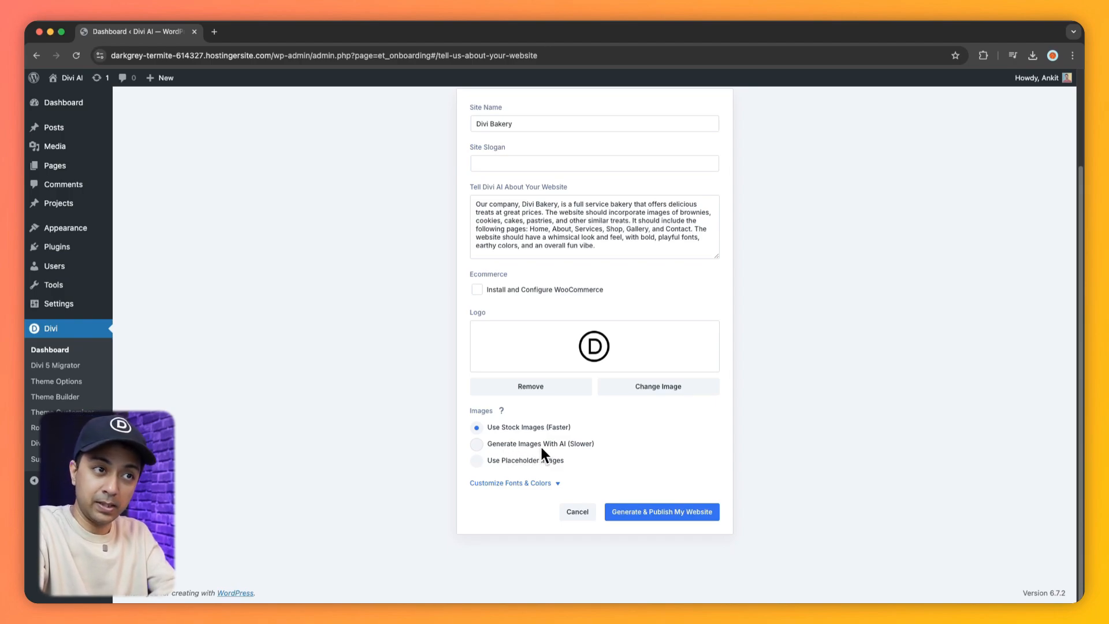
mouse_move(522, 470)
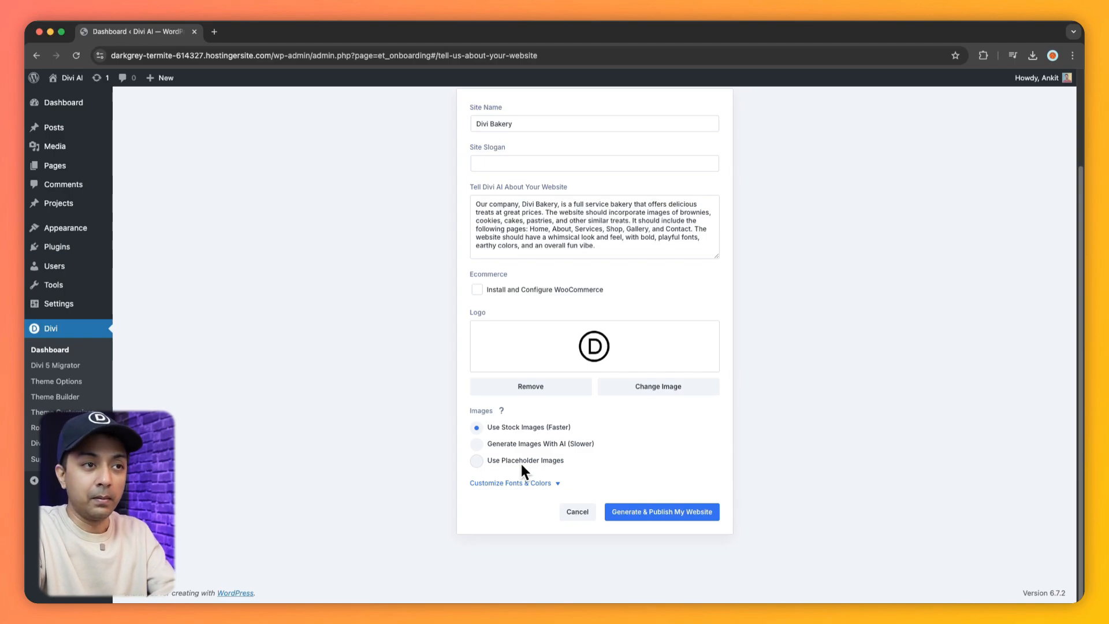
left_click(476, 443)
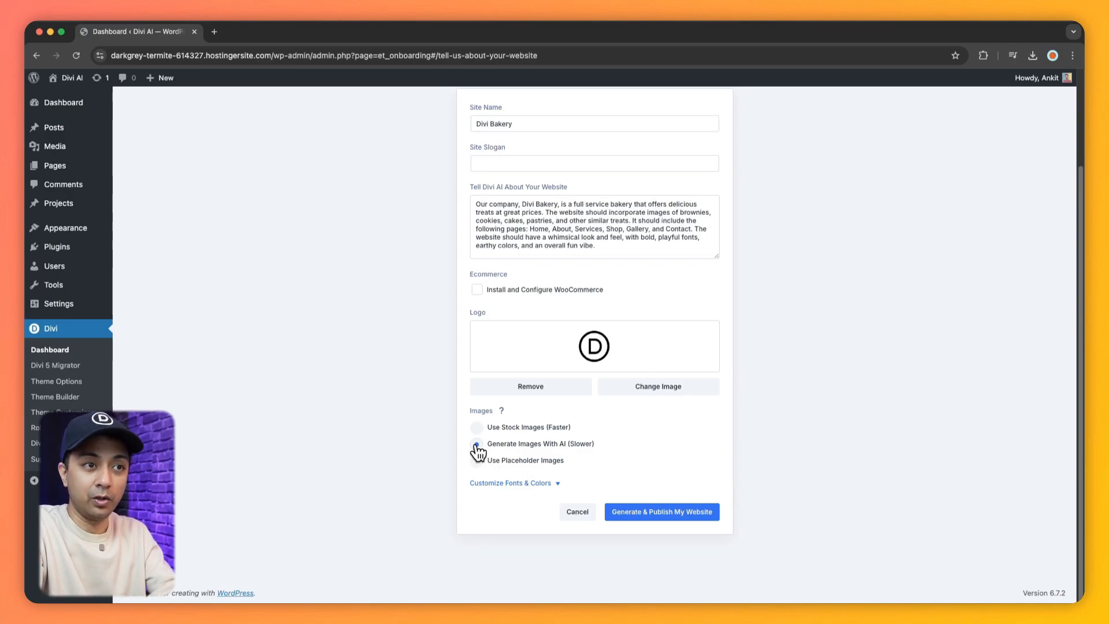
left_click(477, 443)
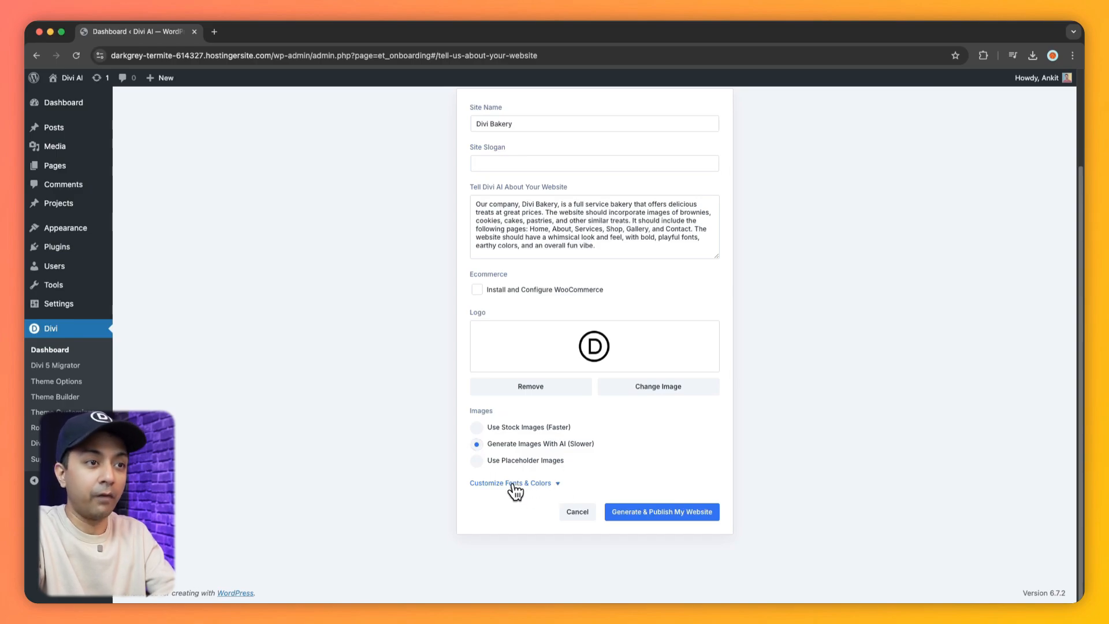
- Set the heading font to Poppins and the body font to Default
left_click(511, 482)
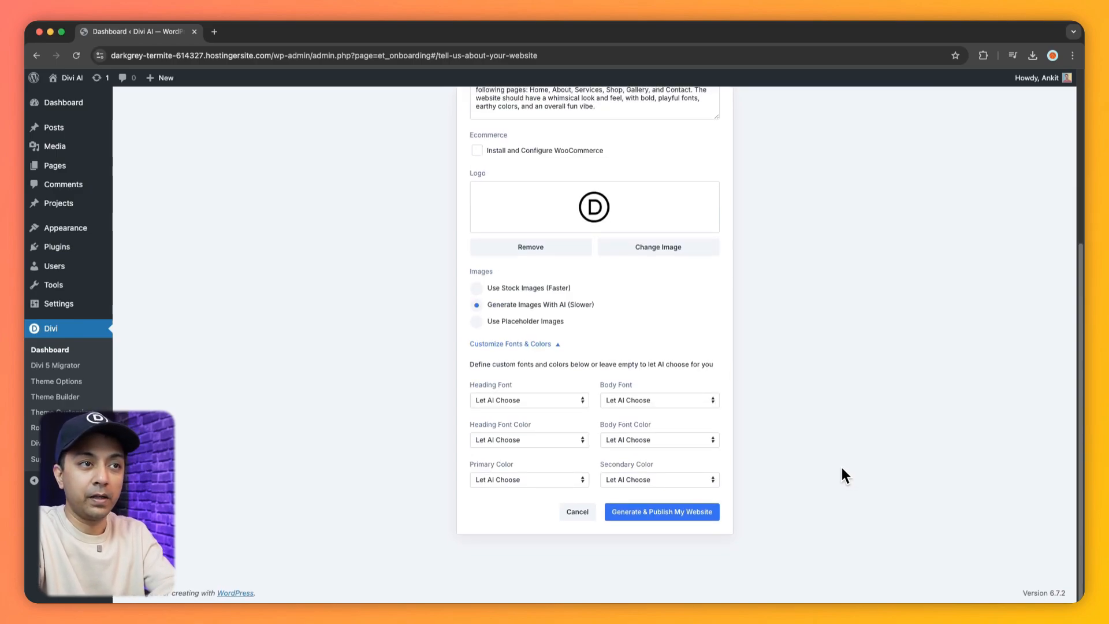
left_click(528, 399)
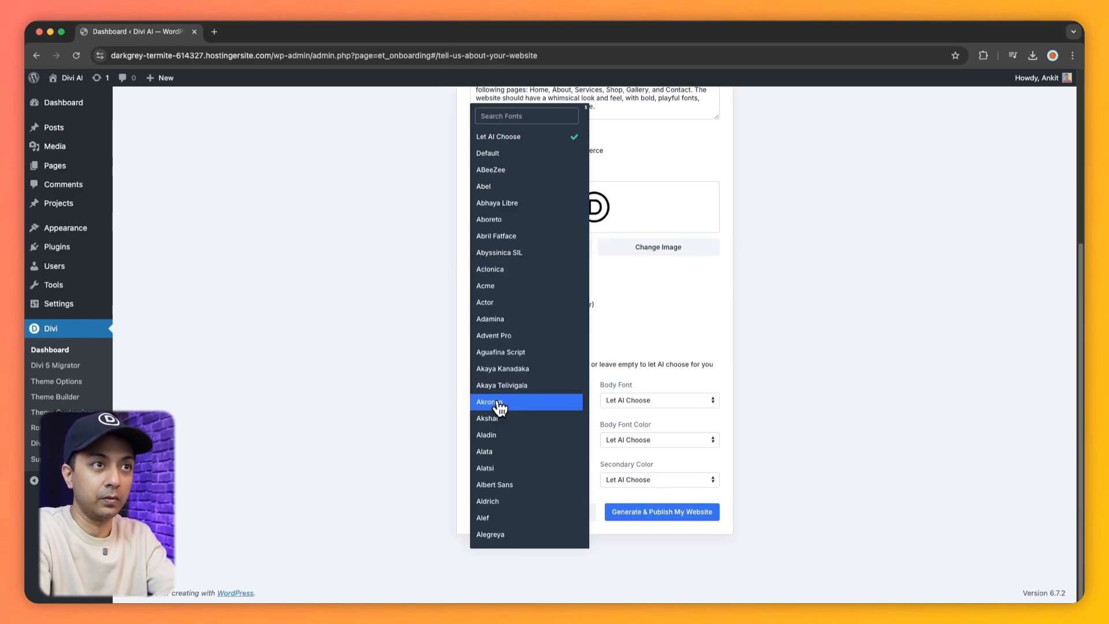
mouse_move(510, 53)
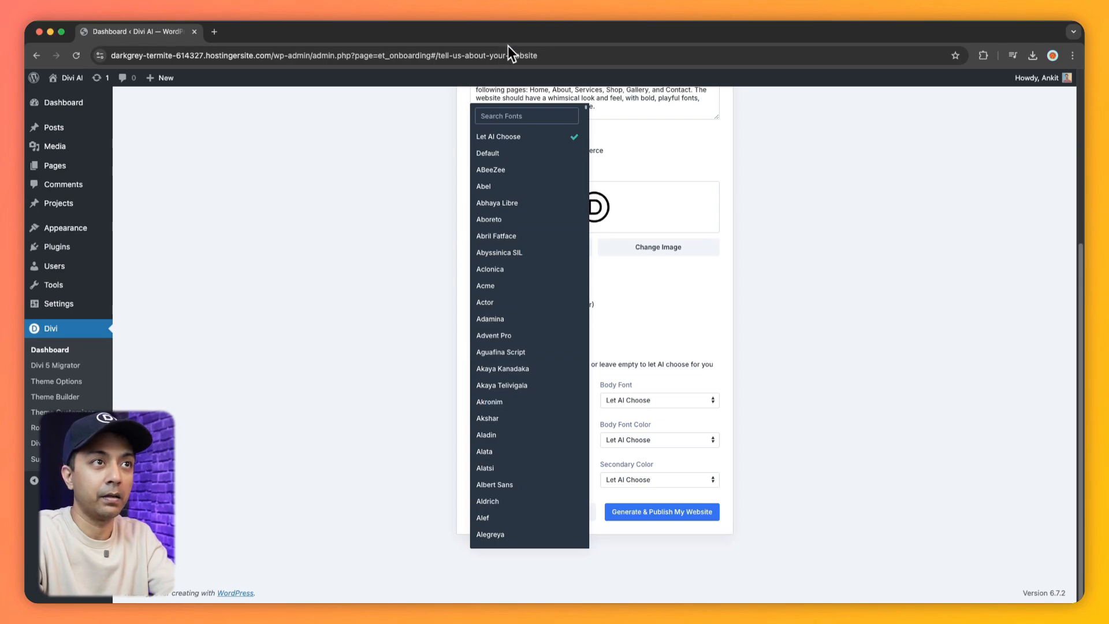
type("pop")
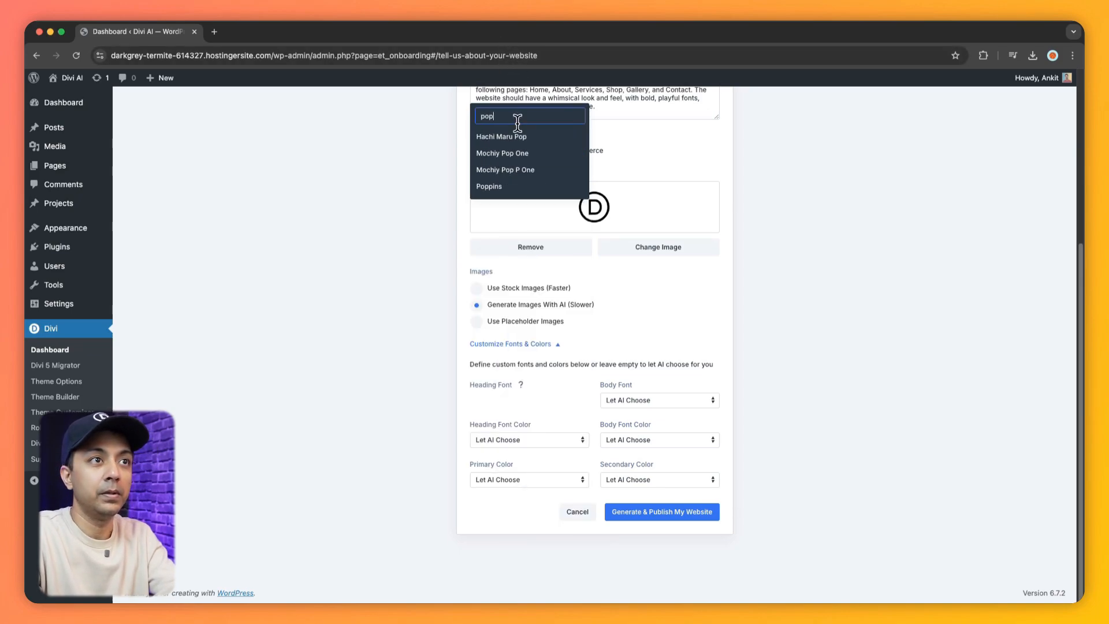
left_click(488, 186)
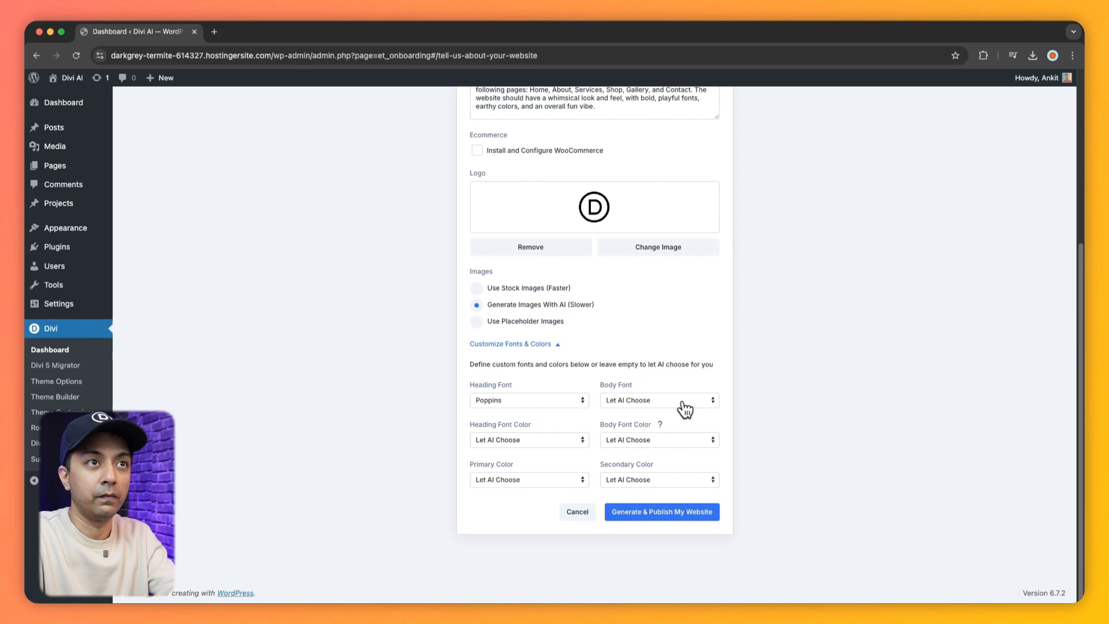
left_click(656, 399)
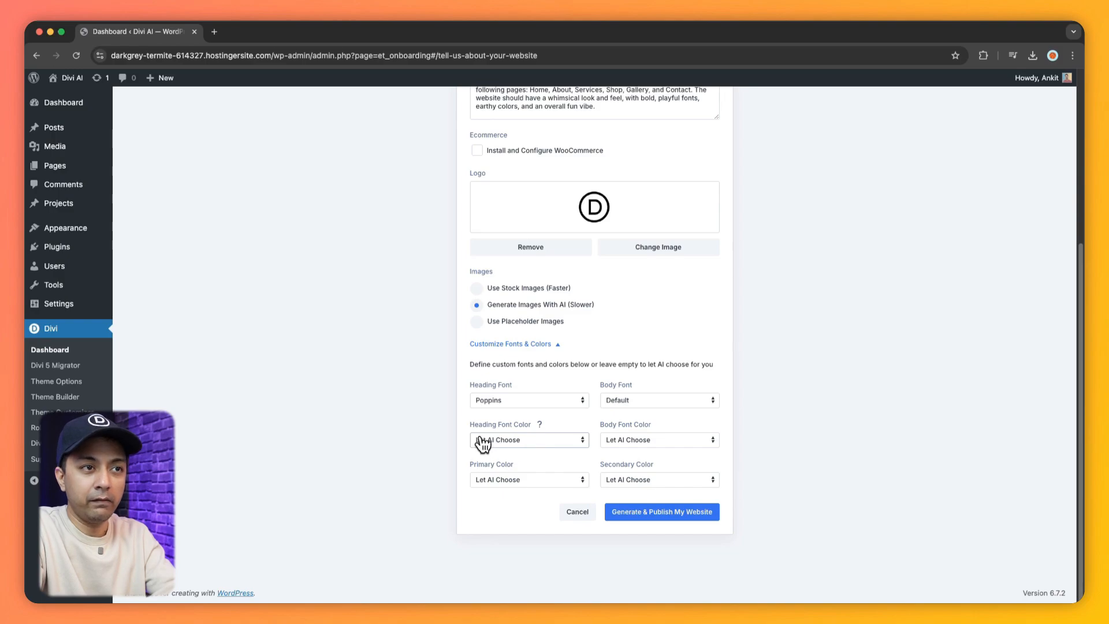
- Set the font colours to Website Default, then generate and publish the website
left_click(528, 438)
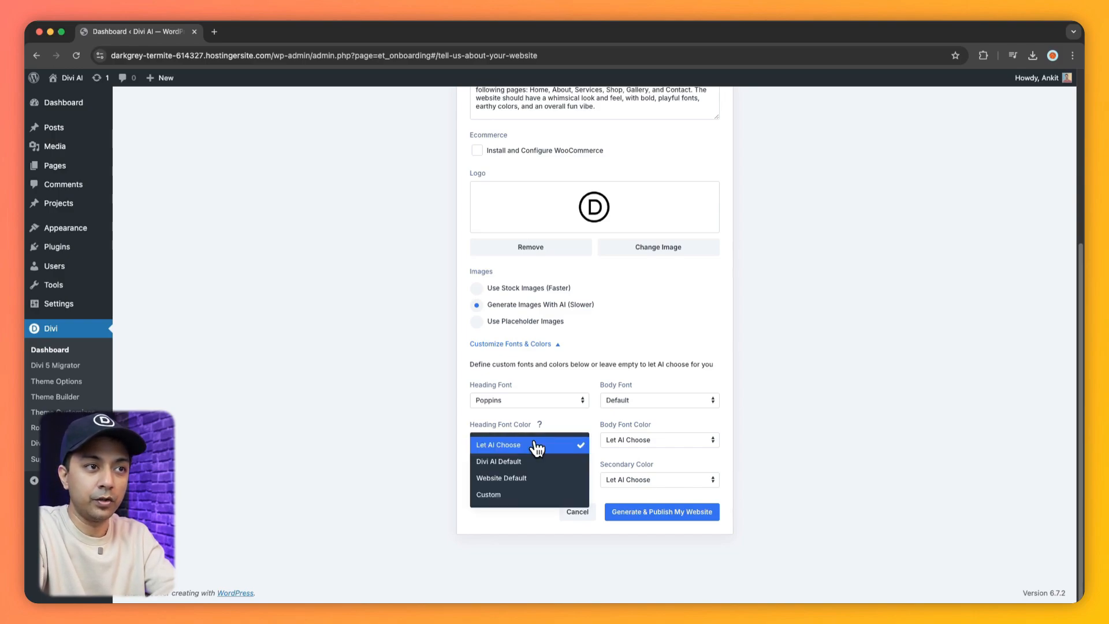
mouse_move(535, 464)
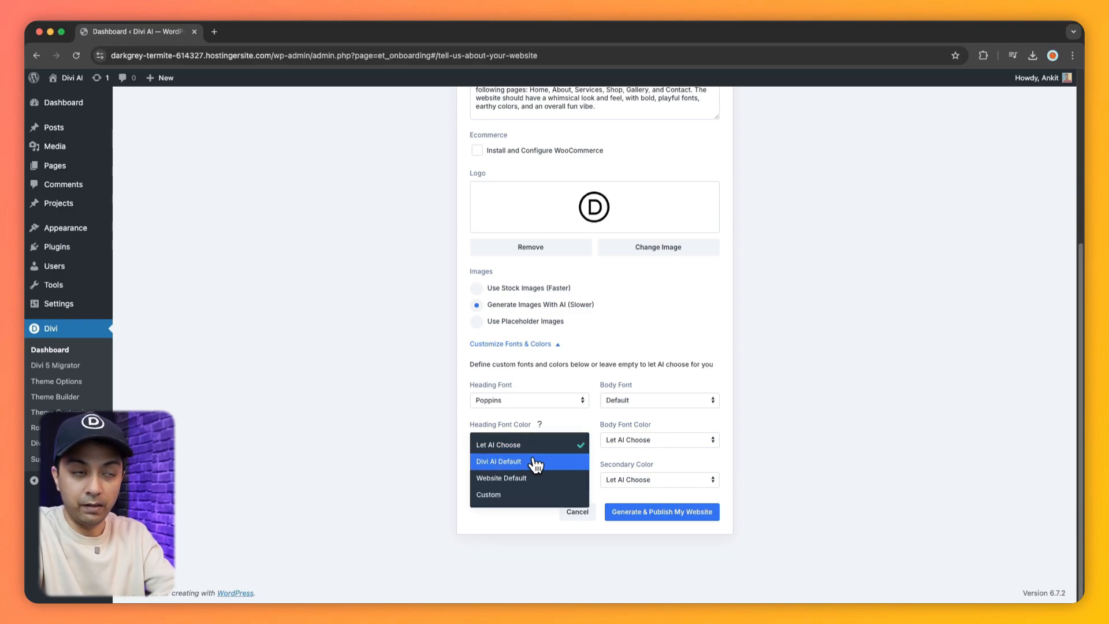
mouse_move(541, 482)
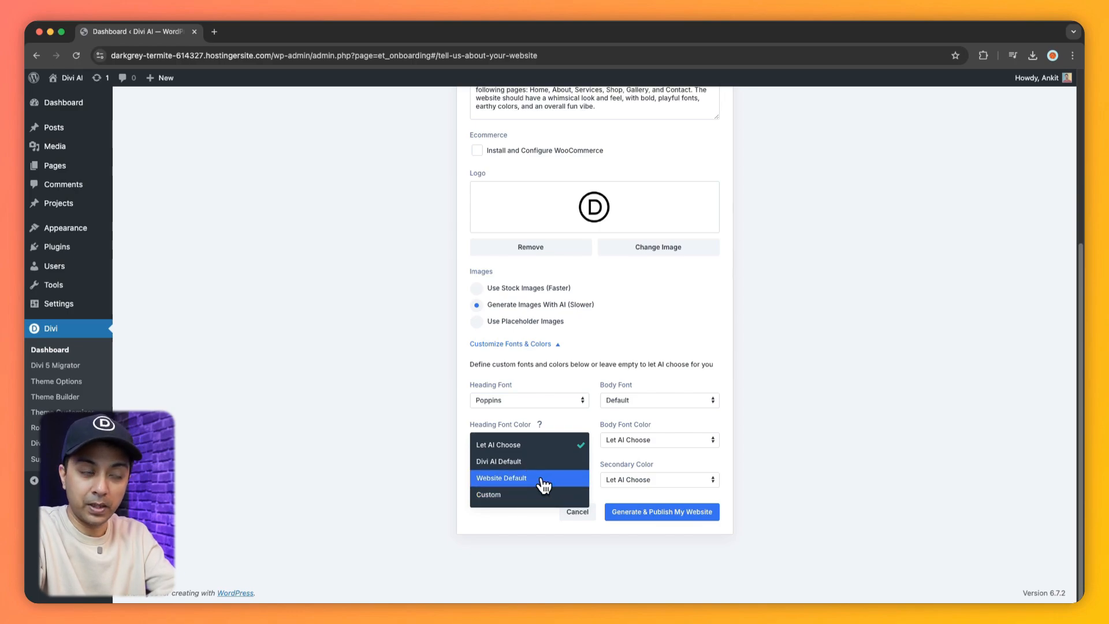
mouse_move(522, 495)
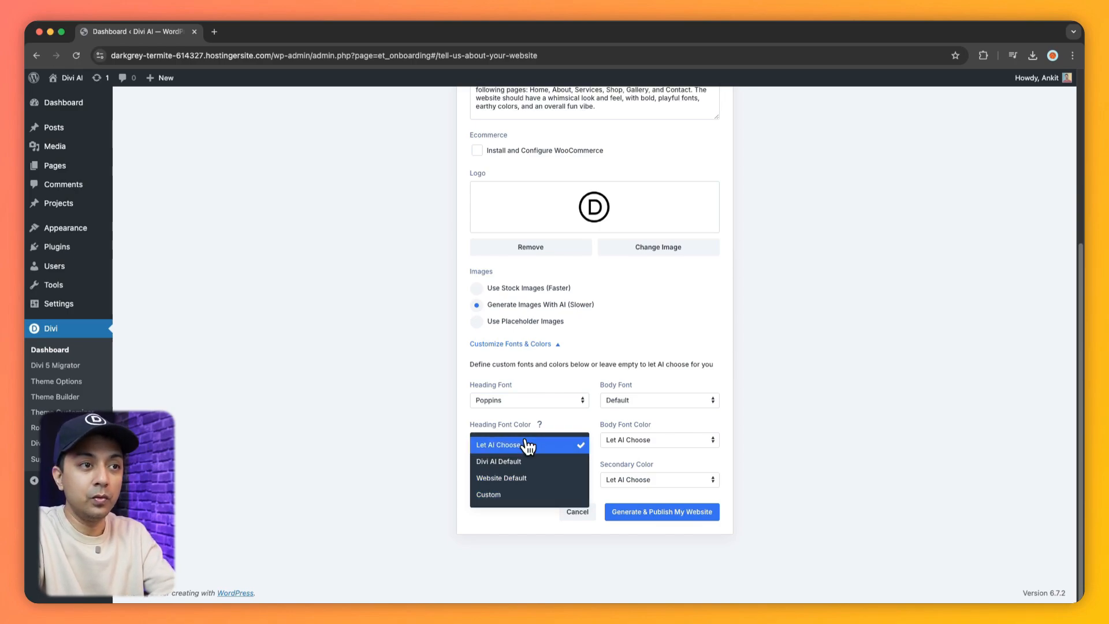
mouse_move(507, 484)
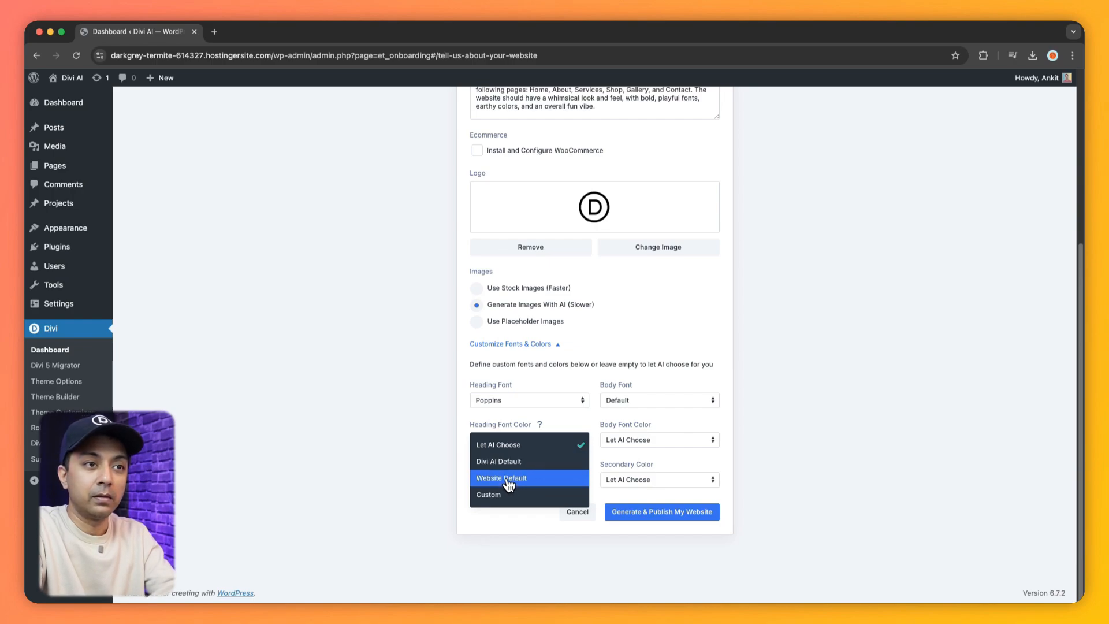
left_click(500, 478)
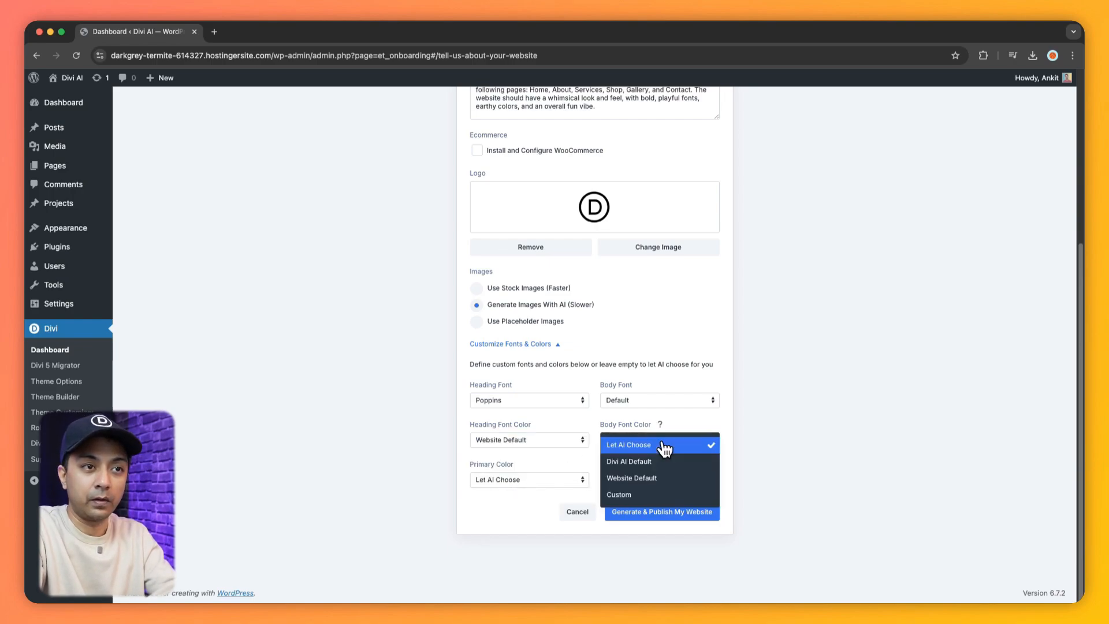
left_click(630, 477)
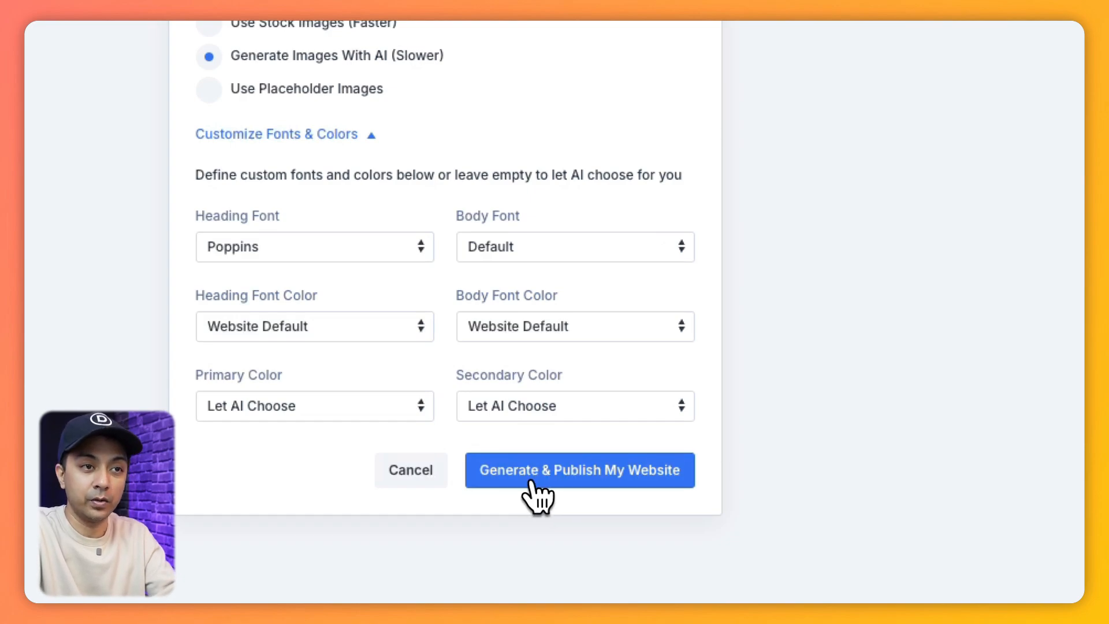
left_click(579, 470)
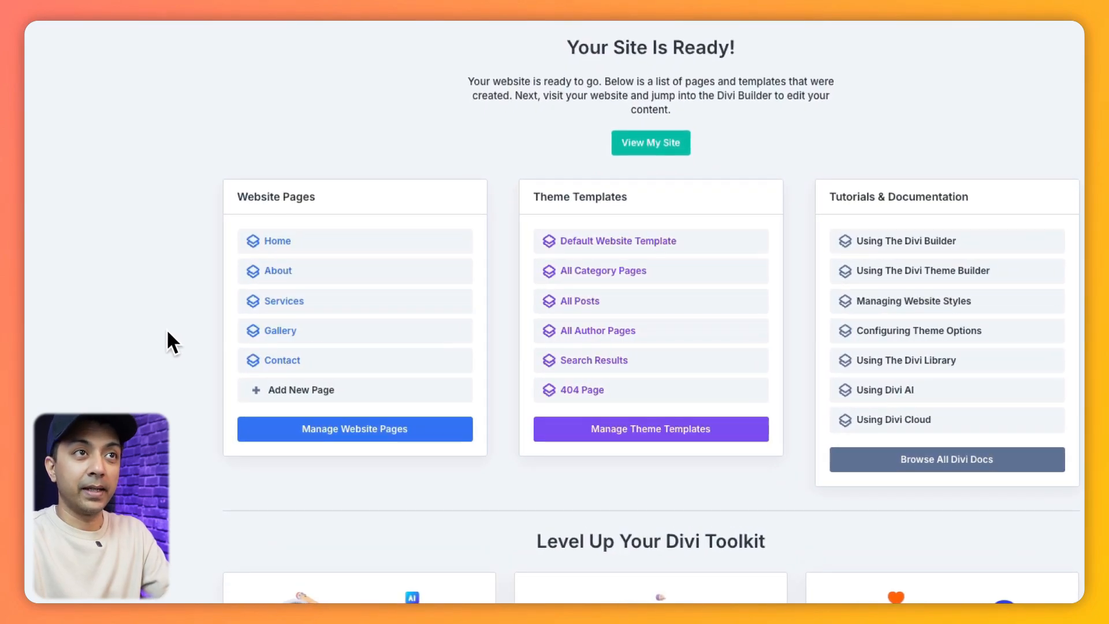
mouse_move(230, 195)
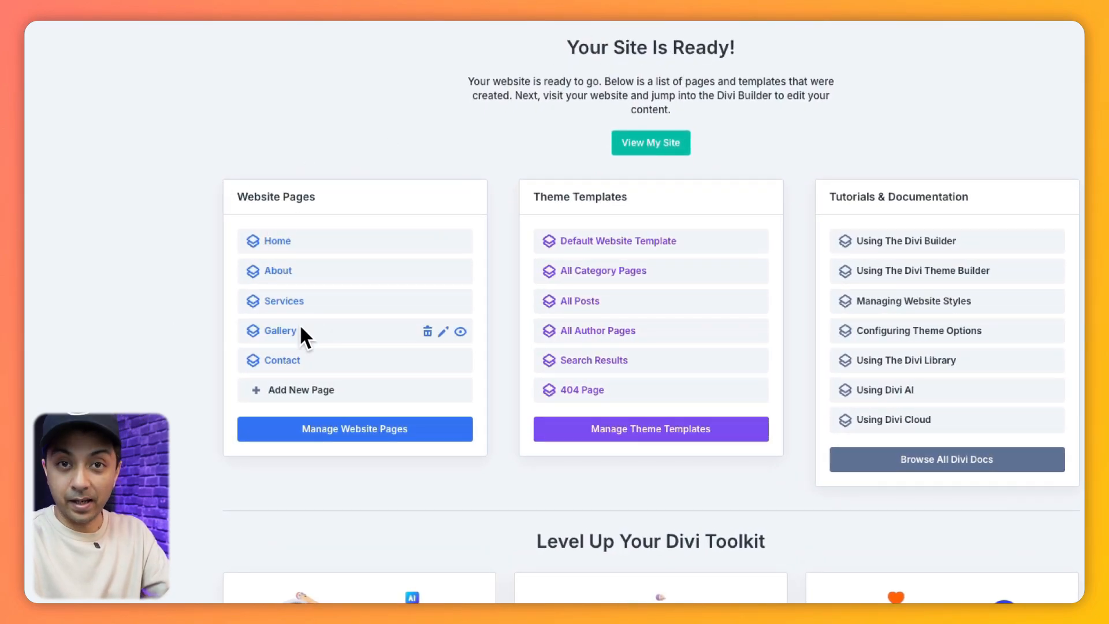
mouse_move(510, 281)
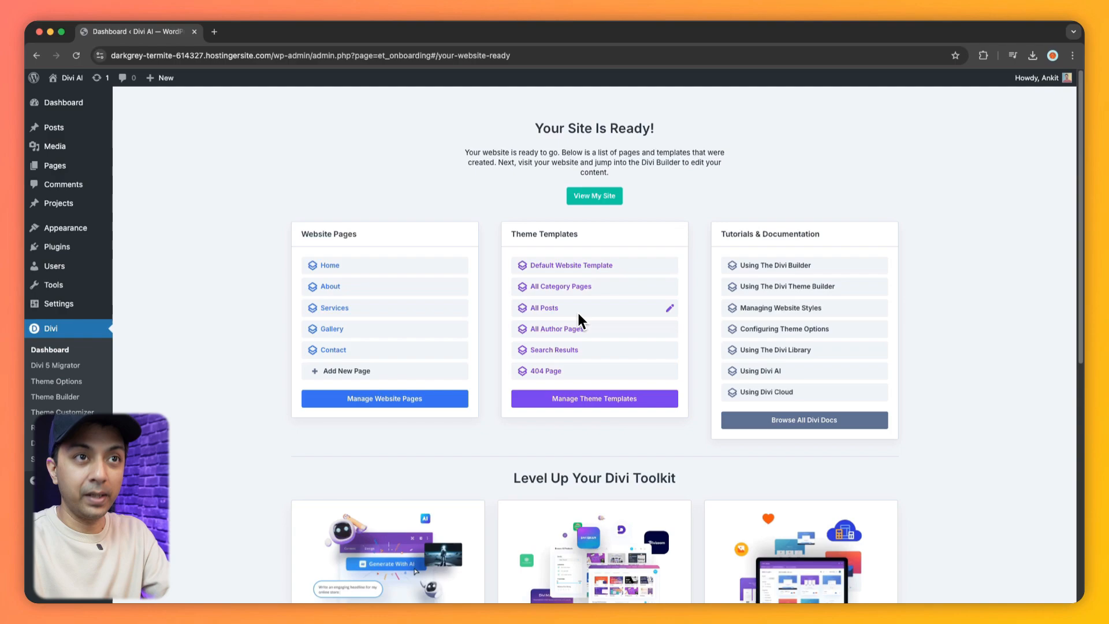
mouse_move(644, 321)
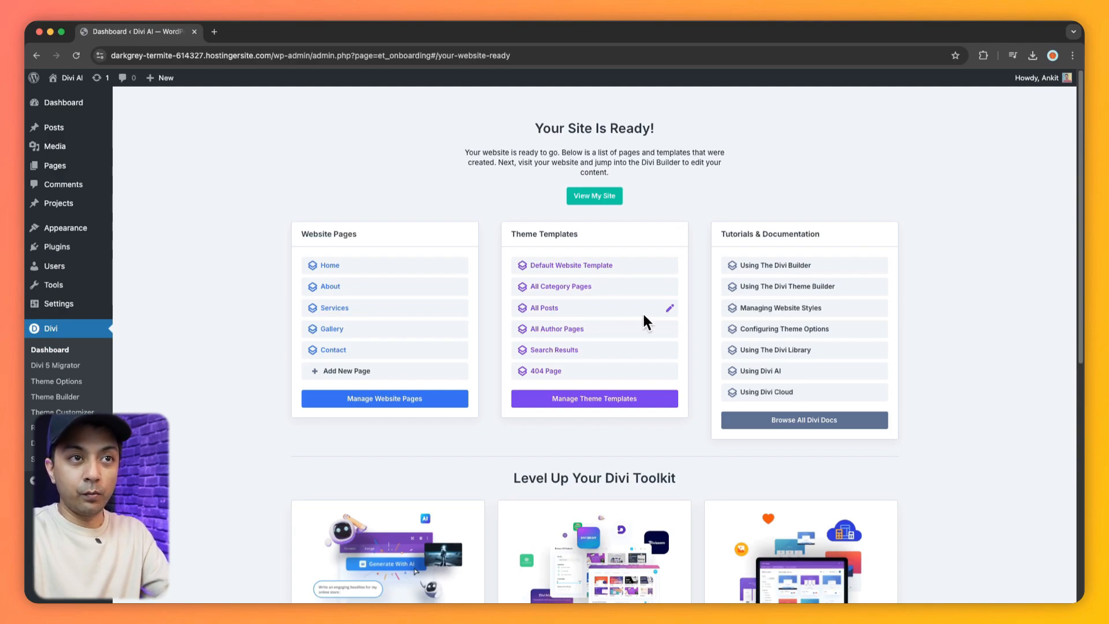
mouse_move(665, 318)
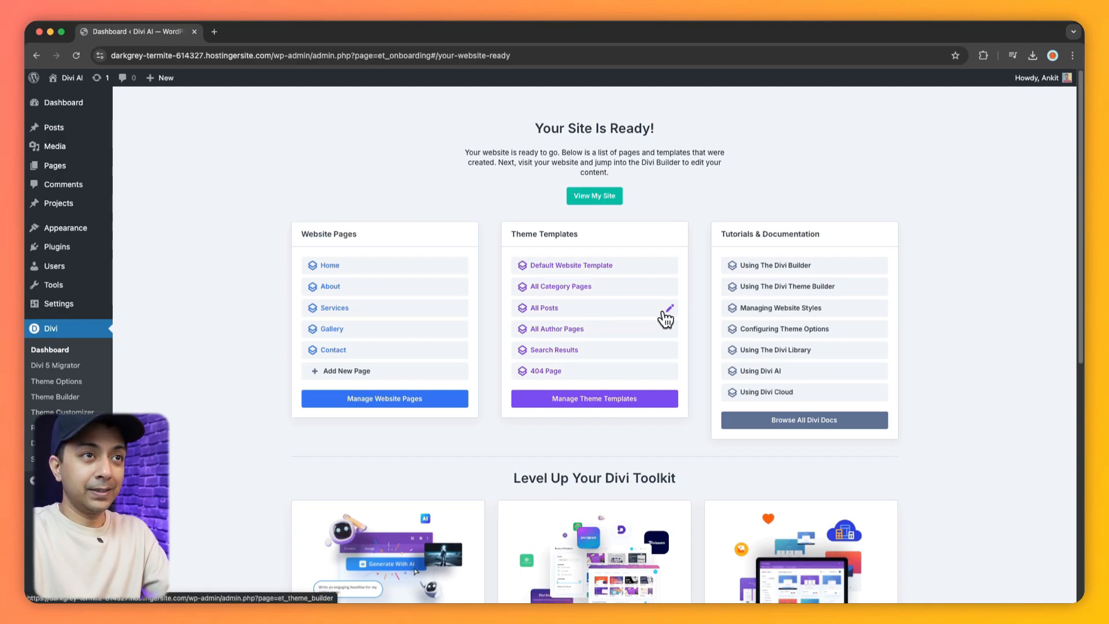
mouse_move(602, 221)
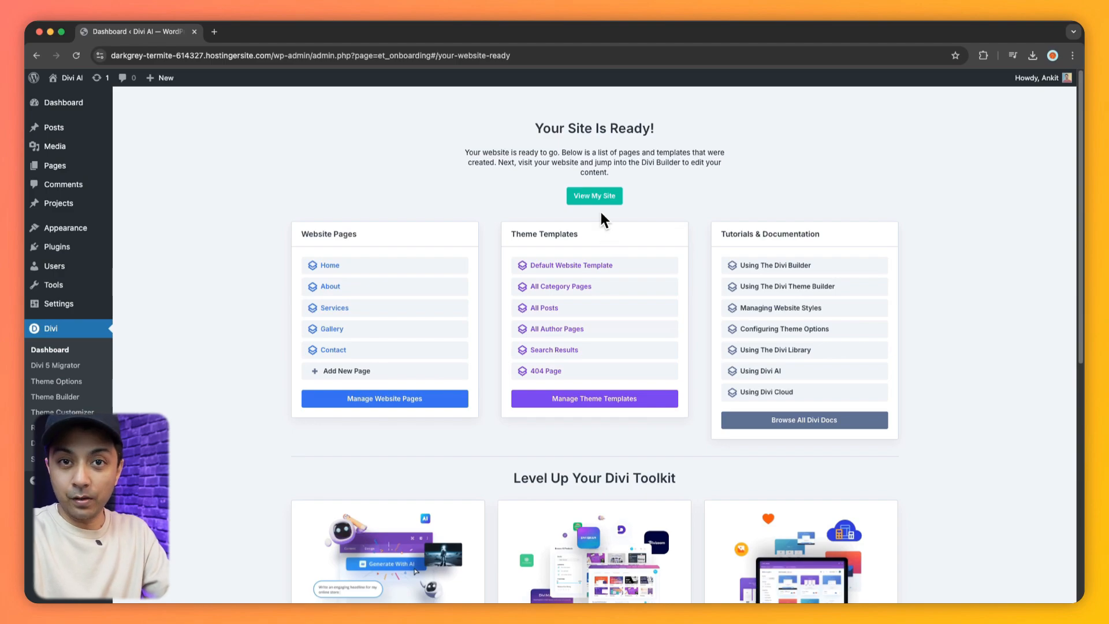
- On the Your Site Is Ready screen, right-click View My Site for link options
right_click(594, 196)
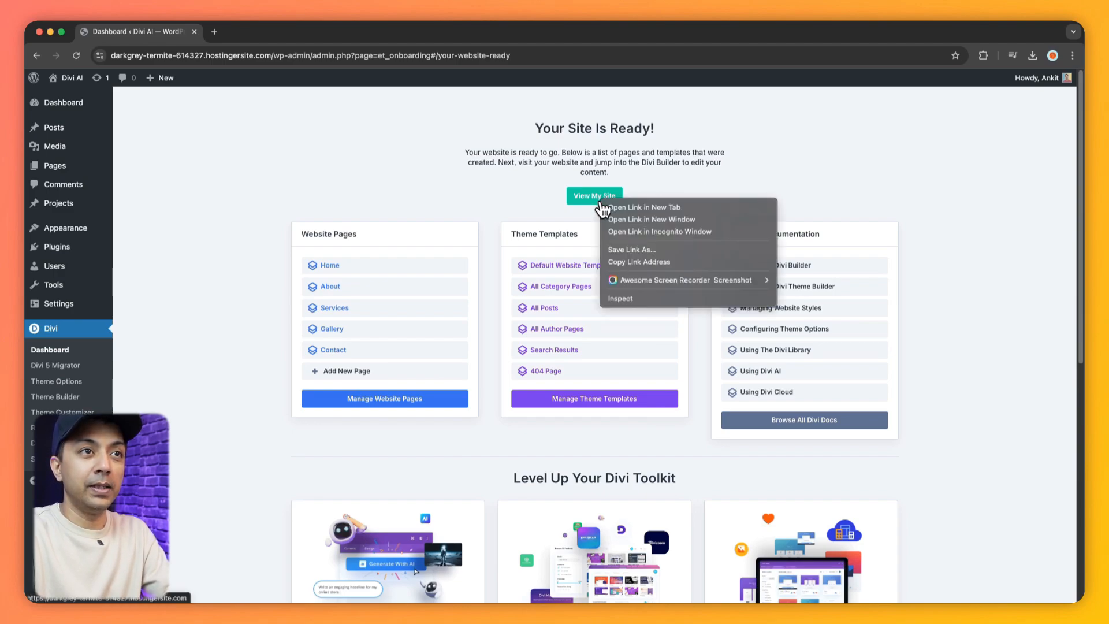
- Open the live Divi Bakery homepage in a new tab, scroll through it, then return to Dashboard
left_click(642, 207)
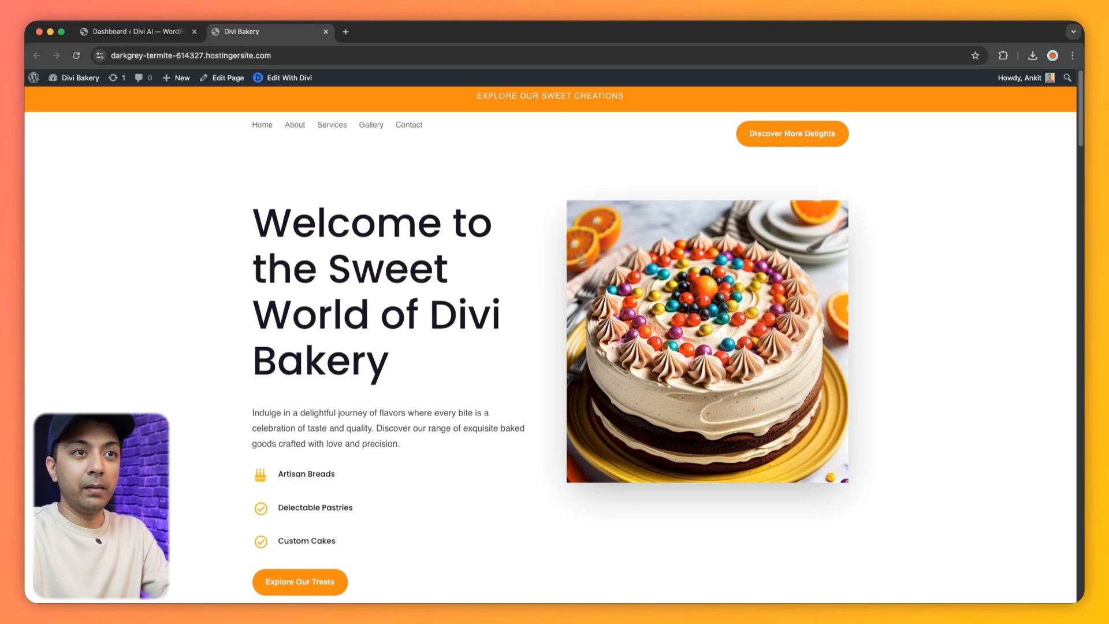
scroll("down", 3)
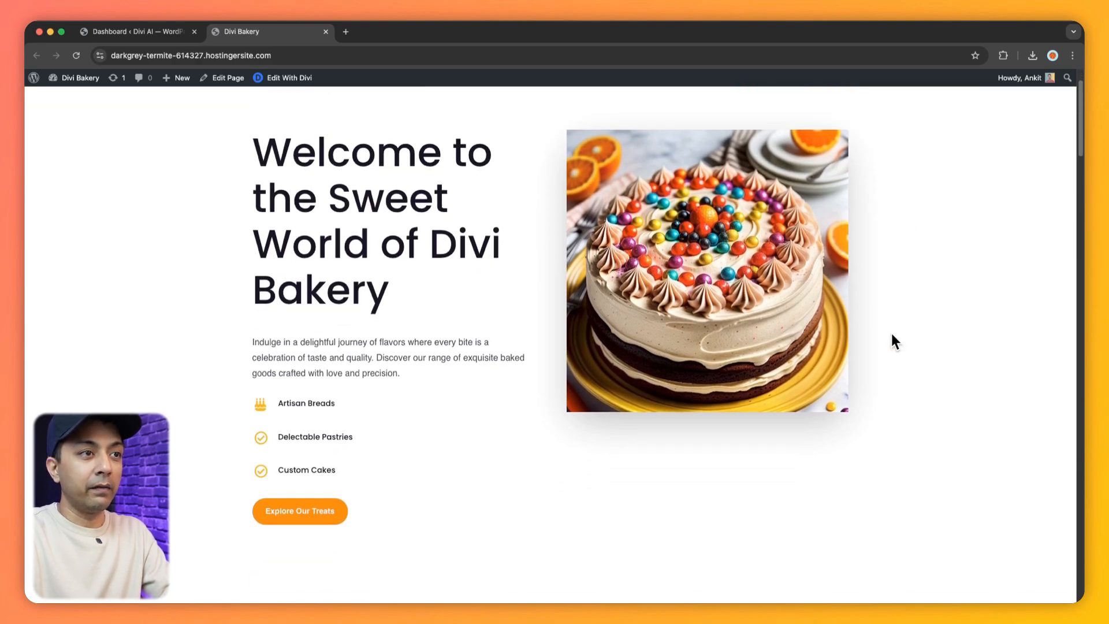
scroll("down", 3)
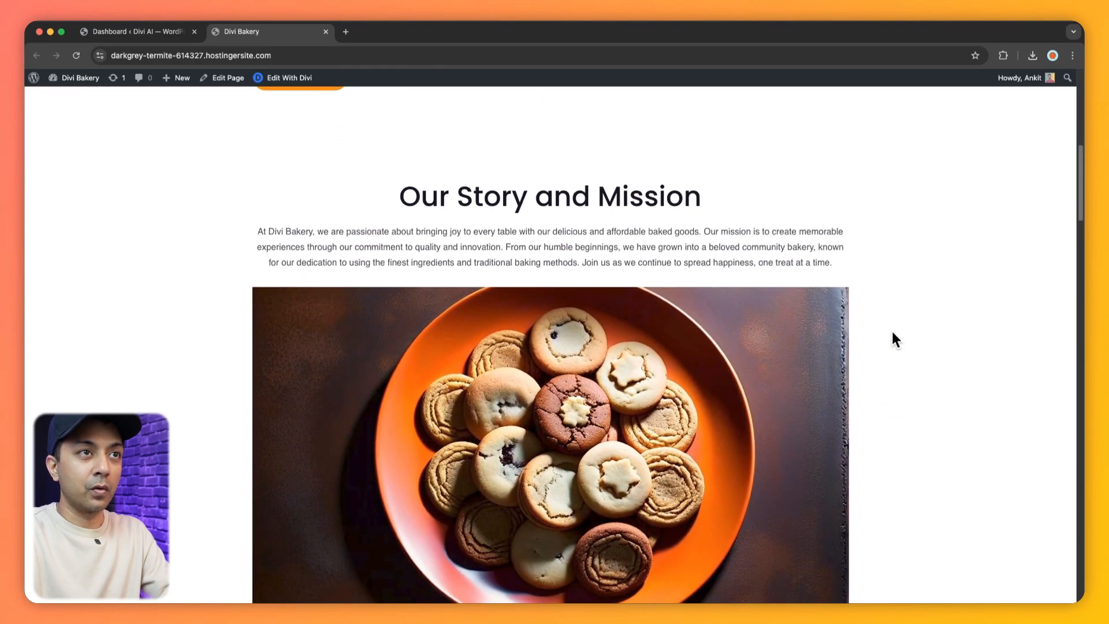
scroll("down", 3)
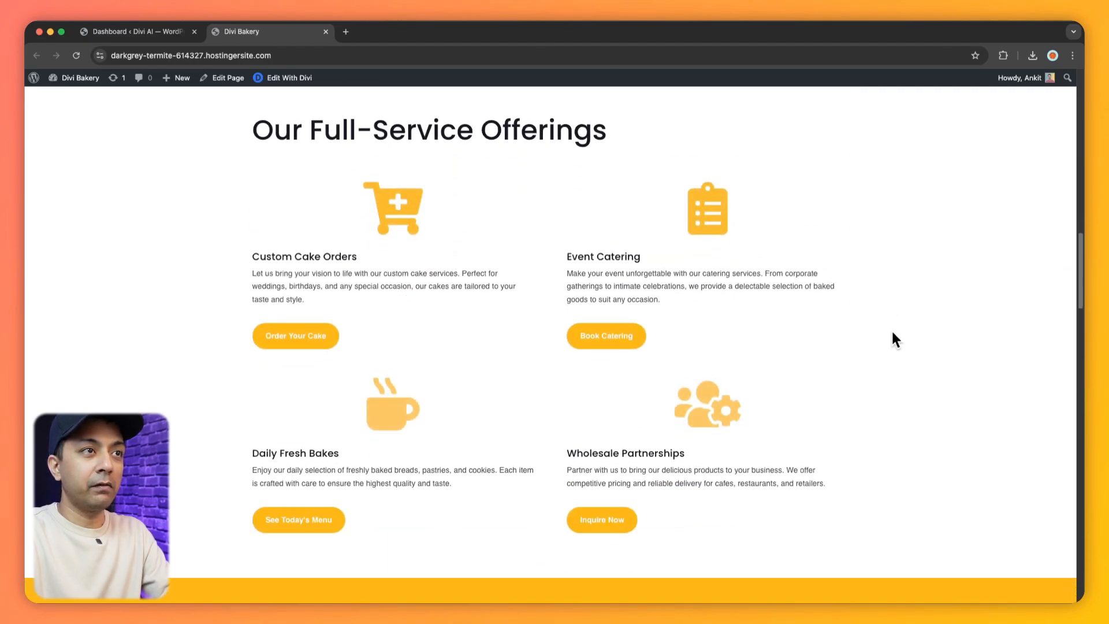
scroll("down", 3)
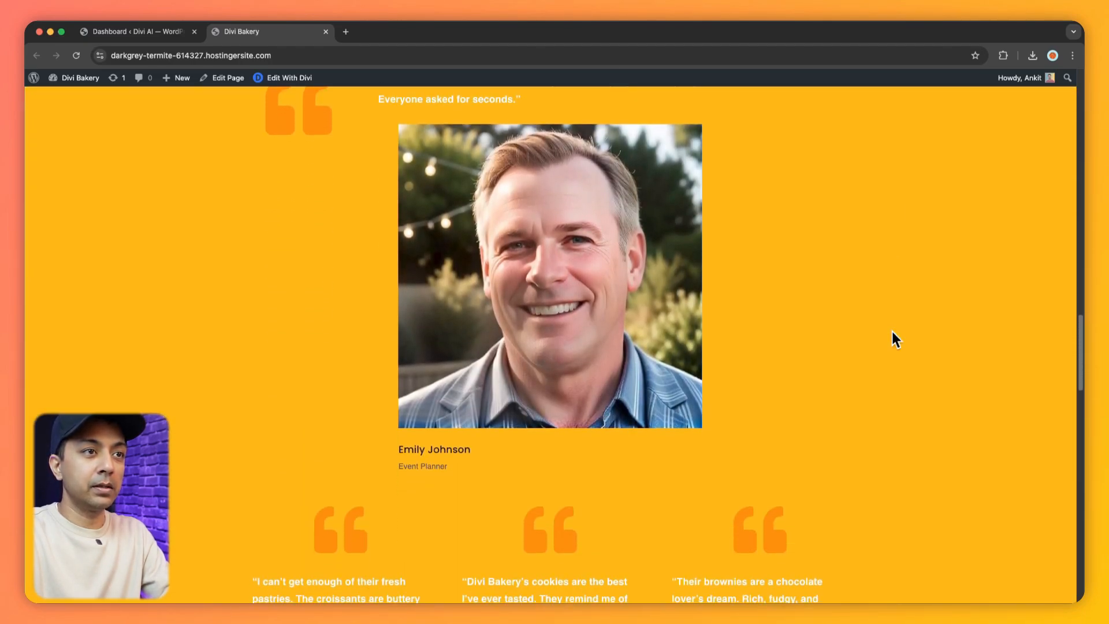
scroll("down", 3)
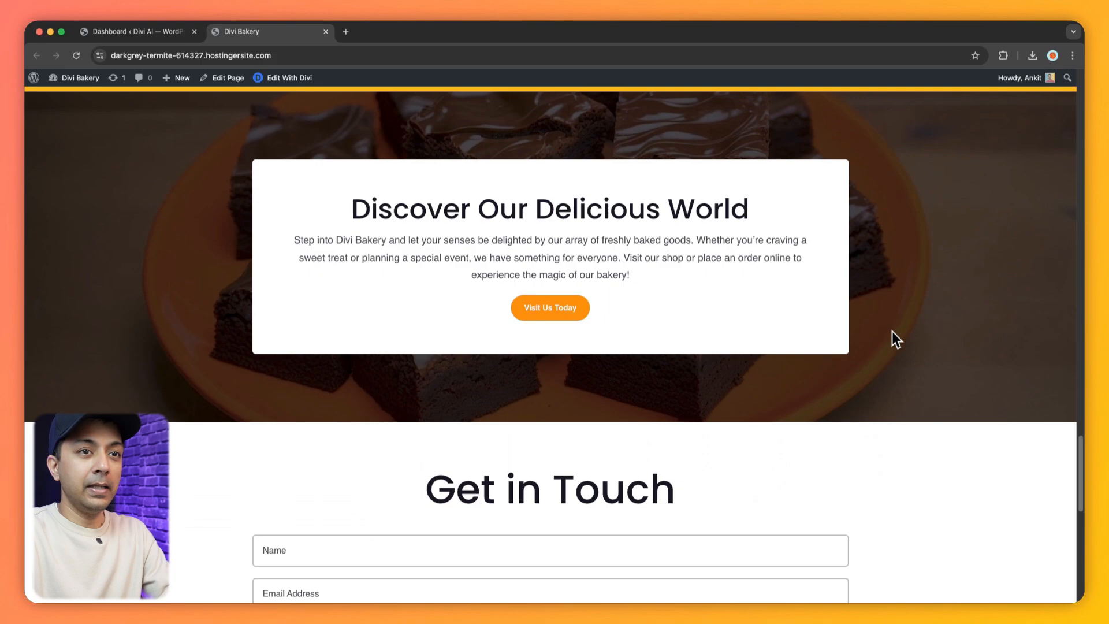
scroll("down", 3)
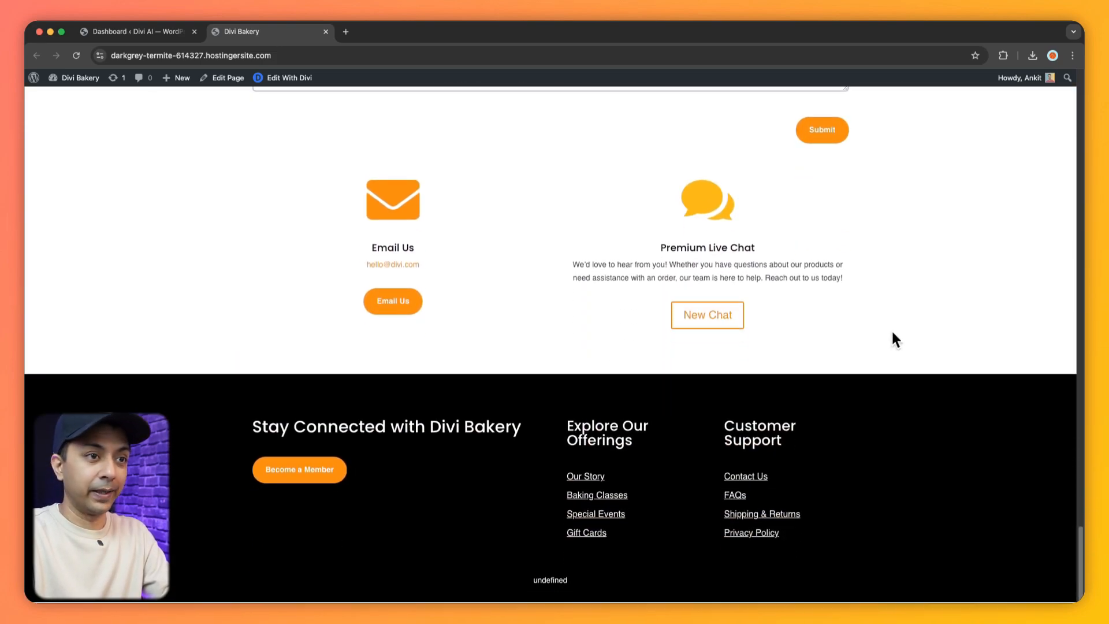
scroll("up", 3)
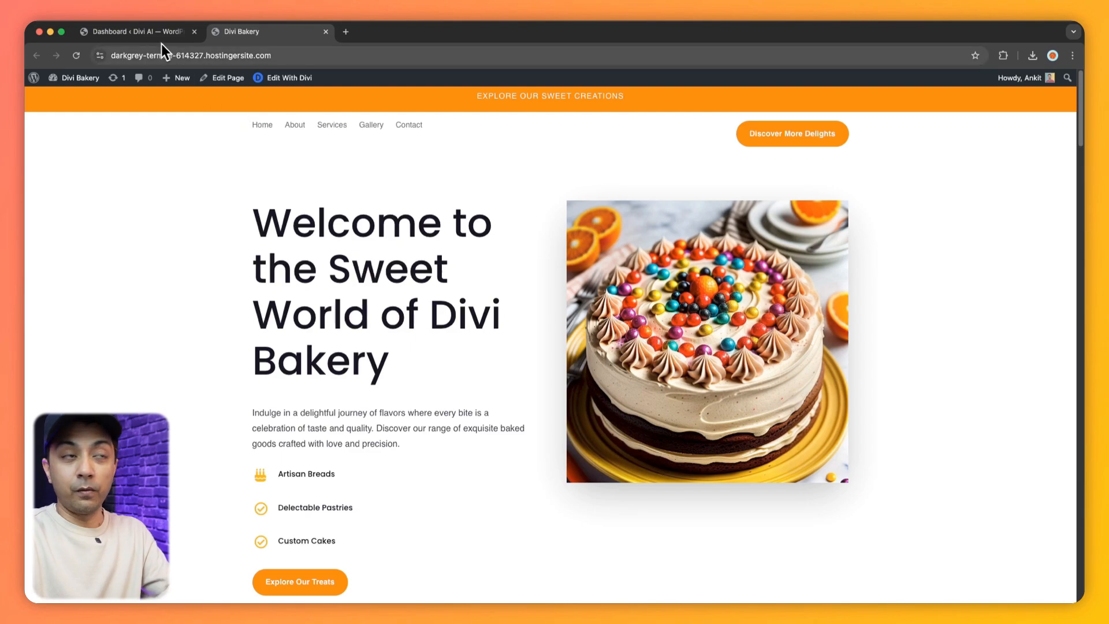
left_click(138, 31)
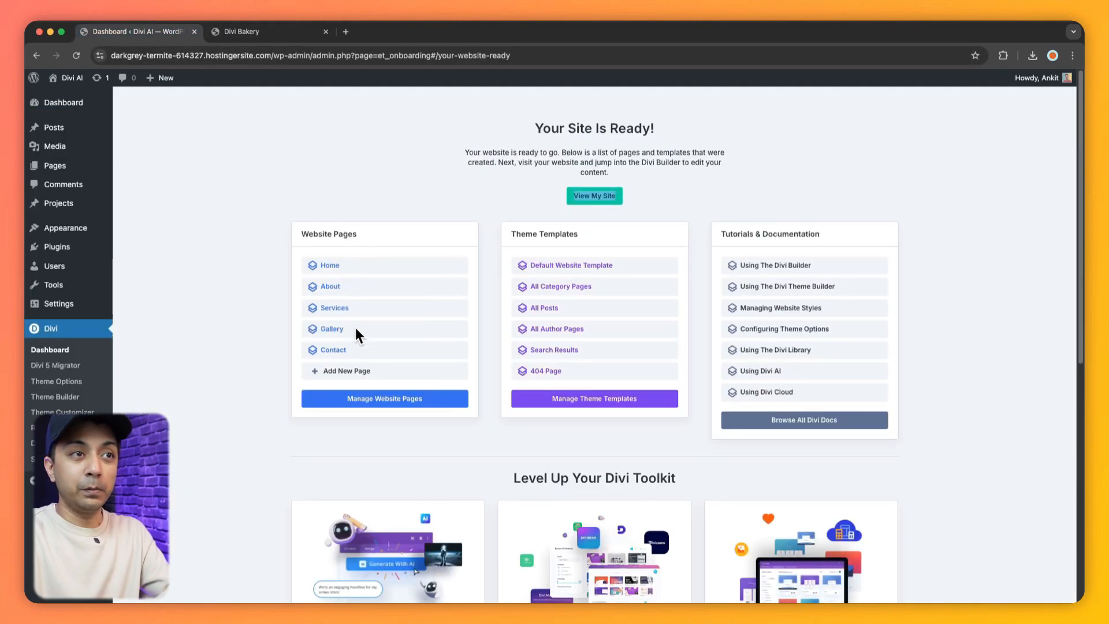
mouse_move(548, 402)
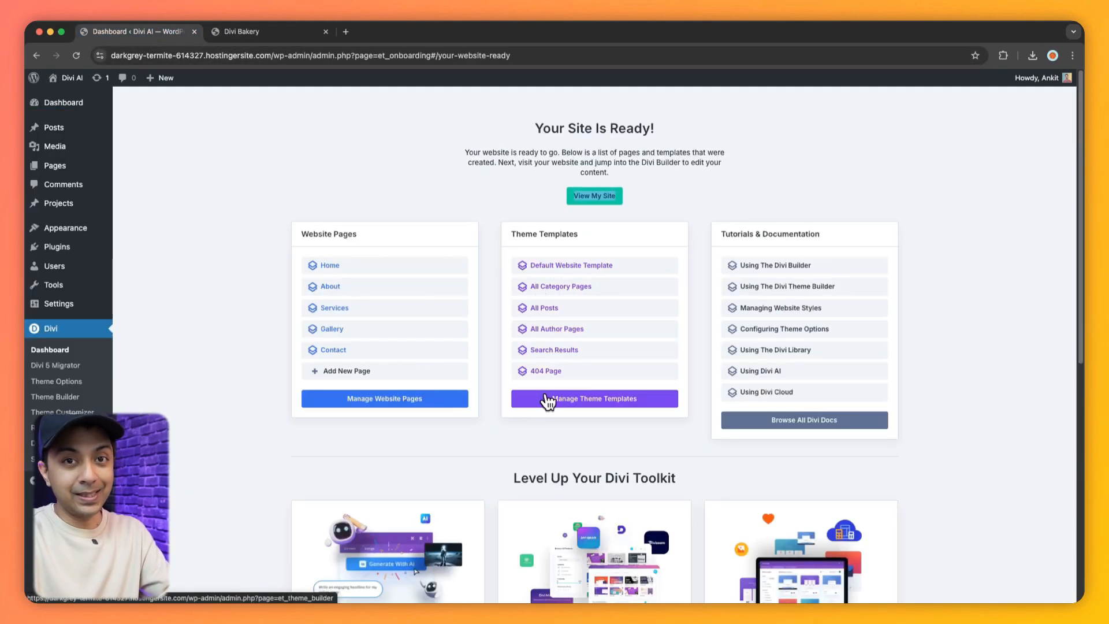
mouse_move(414, 240)
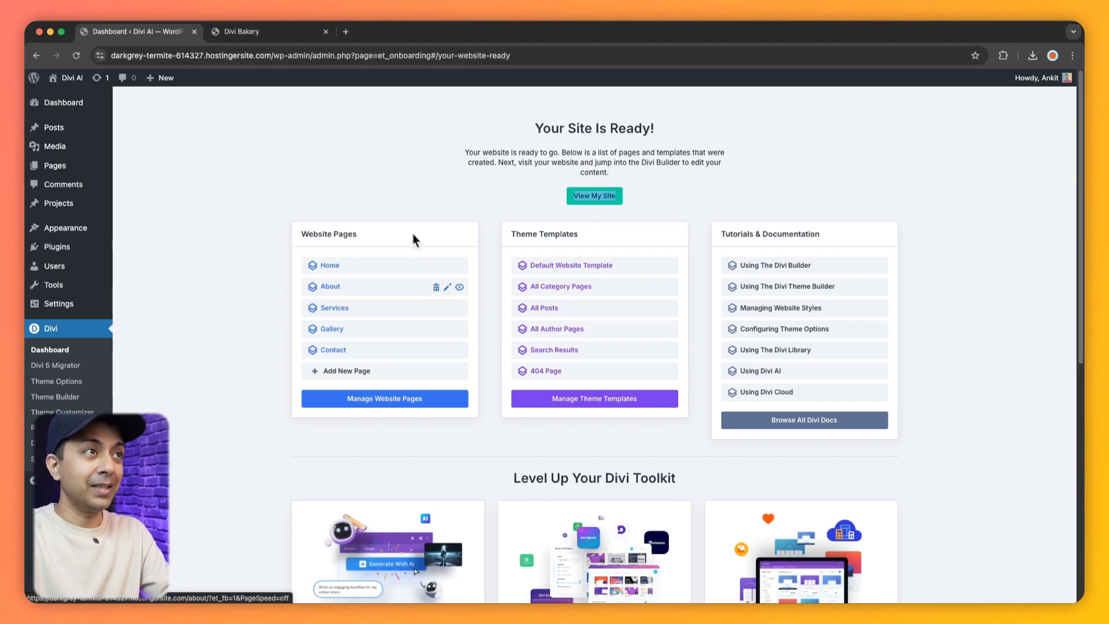
- Return to the Divi Bakery homepage tab and choose Edit With Divi
left_click(594, 195)
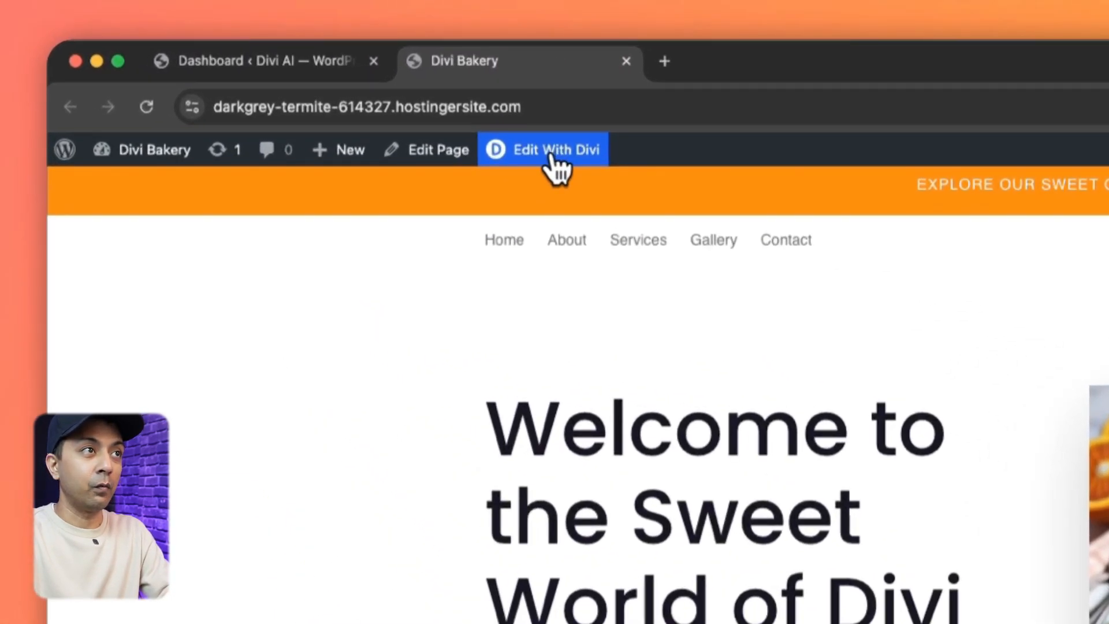
left_click(543, 149)
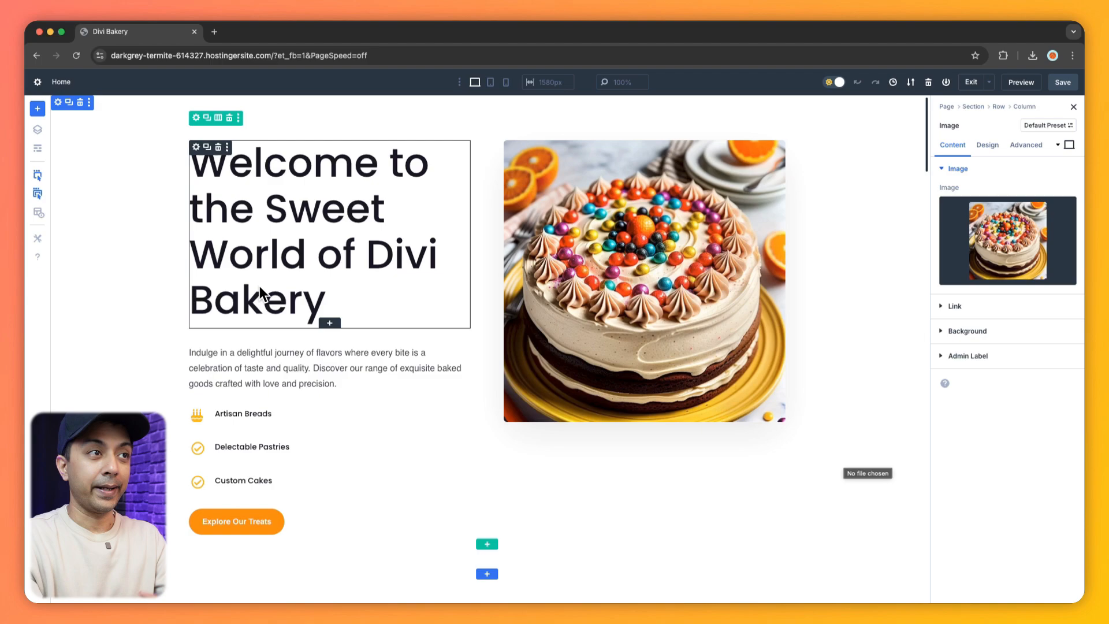
mouse_move(287, 296)
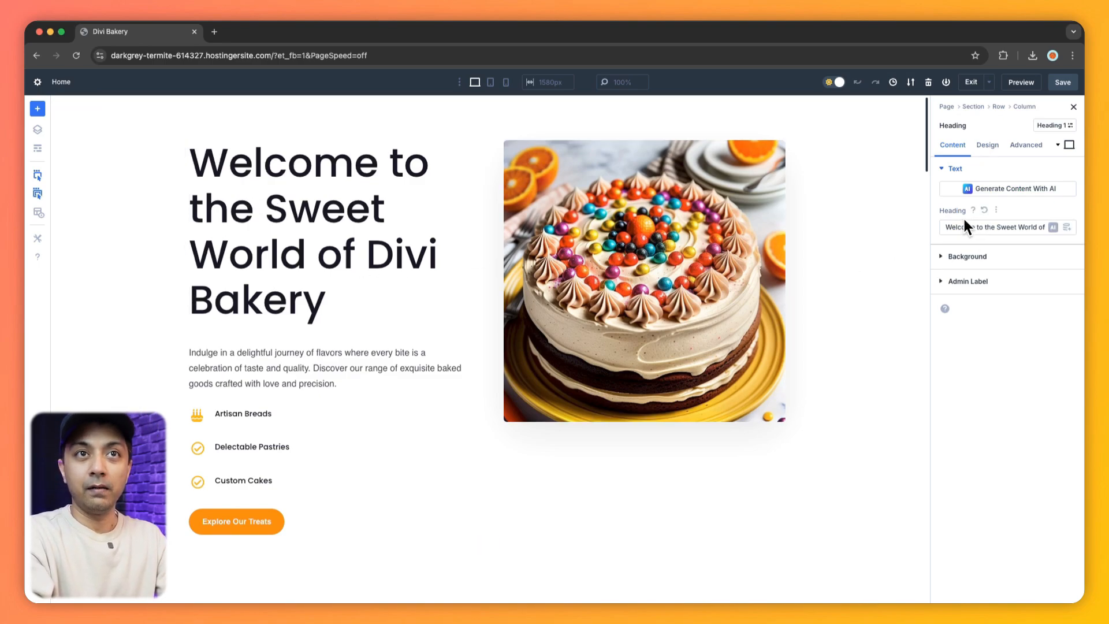
mouse_move(961, 230)
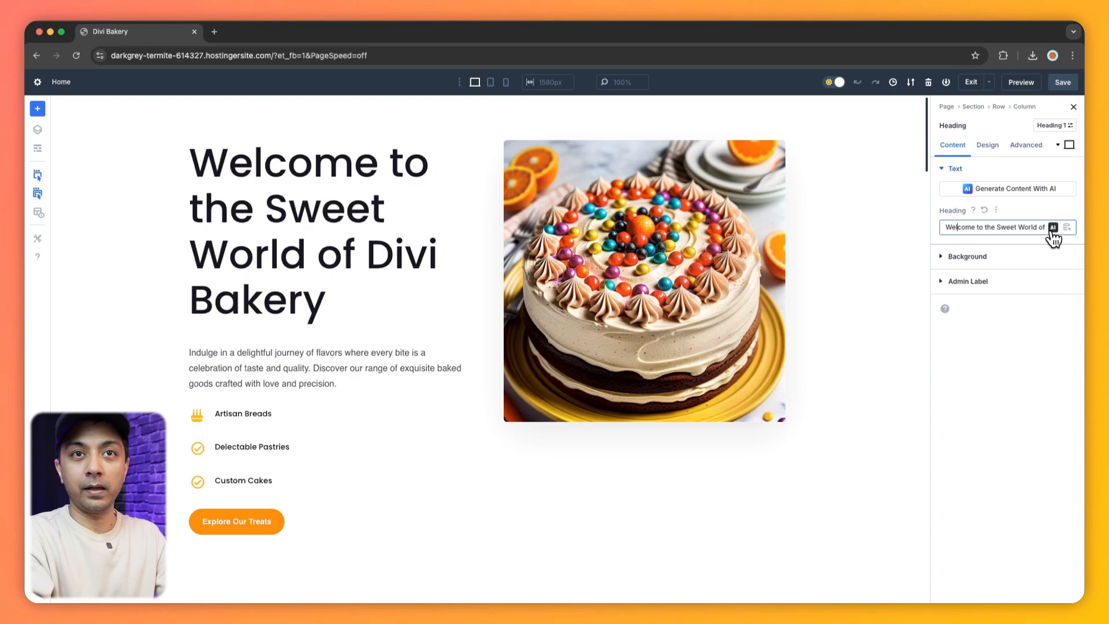
- Select the 'Welcome to the Sweet World of Divi Bakery' heading to show its AI writing options
left_click(1052, 227)
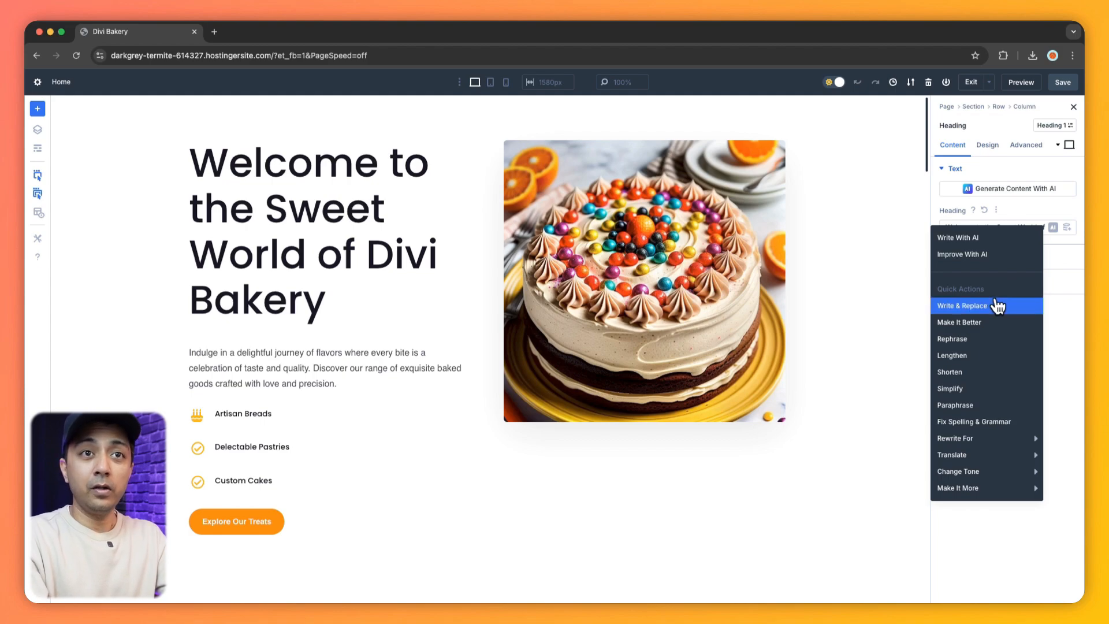
mouse_move(988, 316)
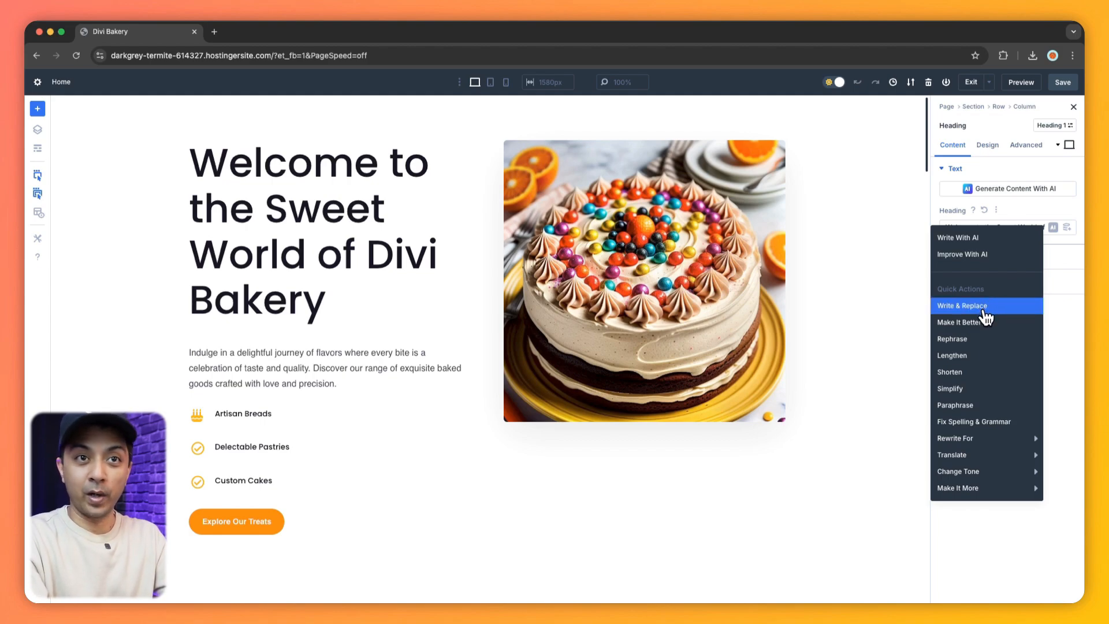
mouse_move(985, 322)
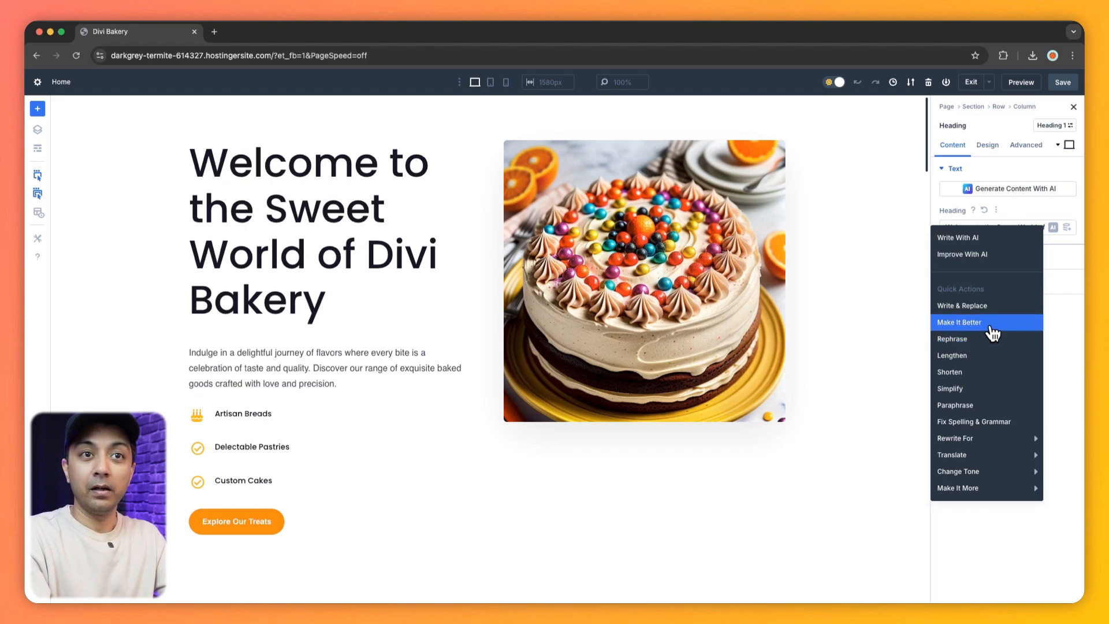
mouse_move(980, 332)
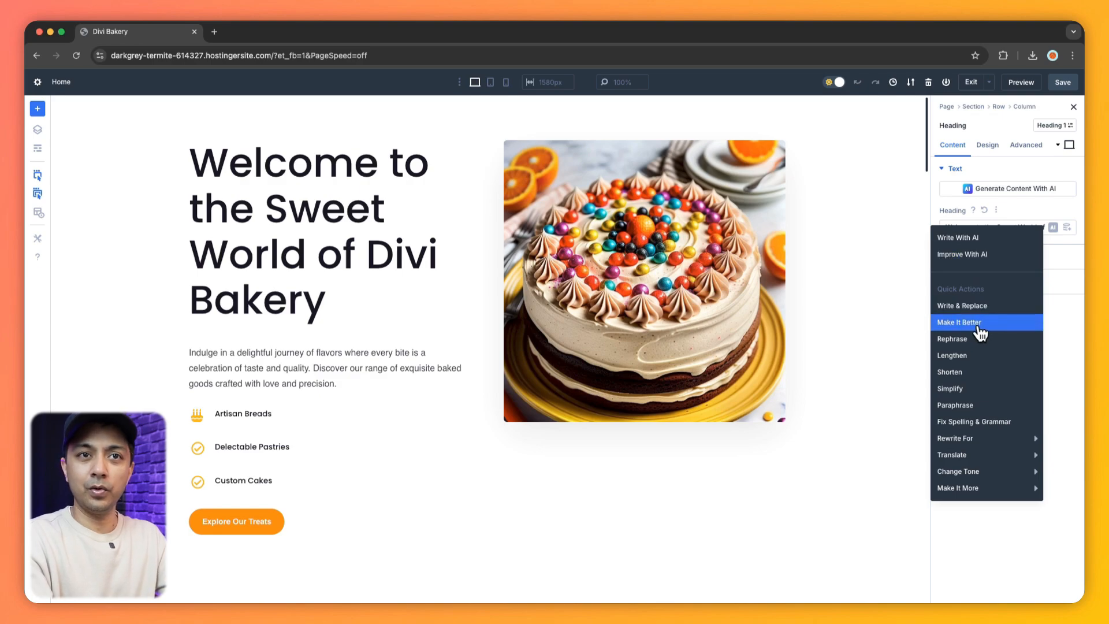
- Apply the AI 'Make It Better' rewrite: 'Discover the Delightful Realm of Divi Bakery'
left_click(960, 322)
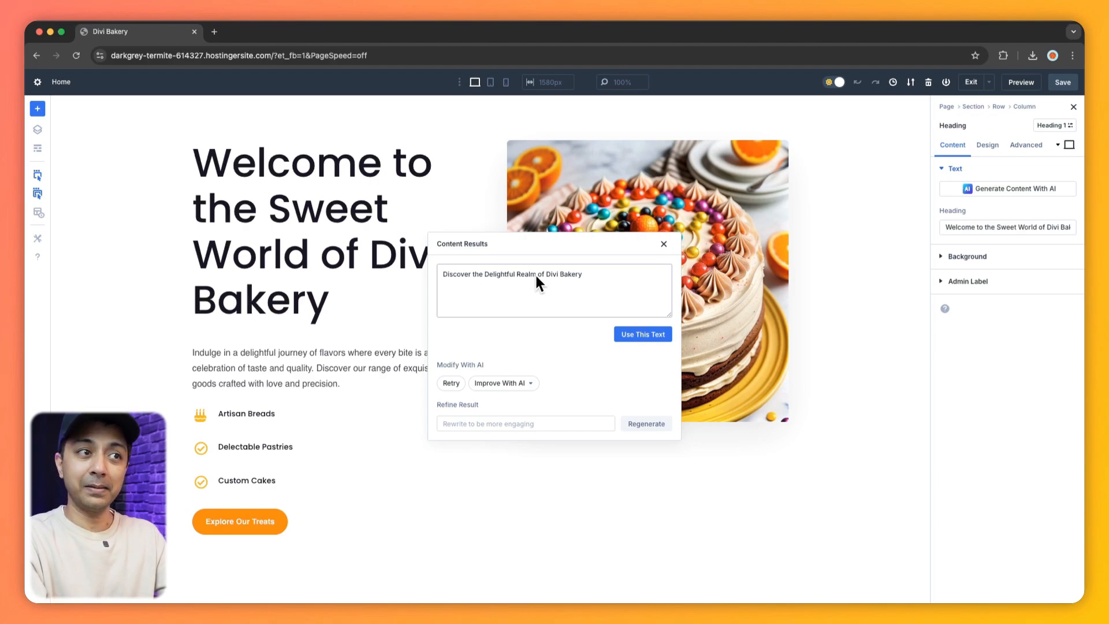
mouse_move(527, 309)
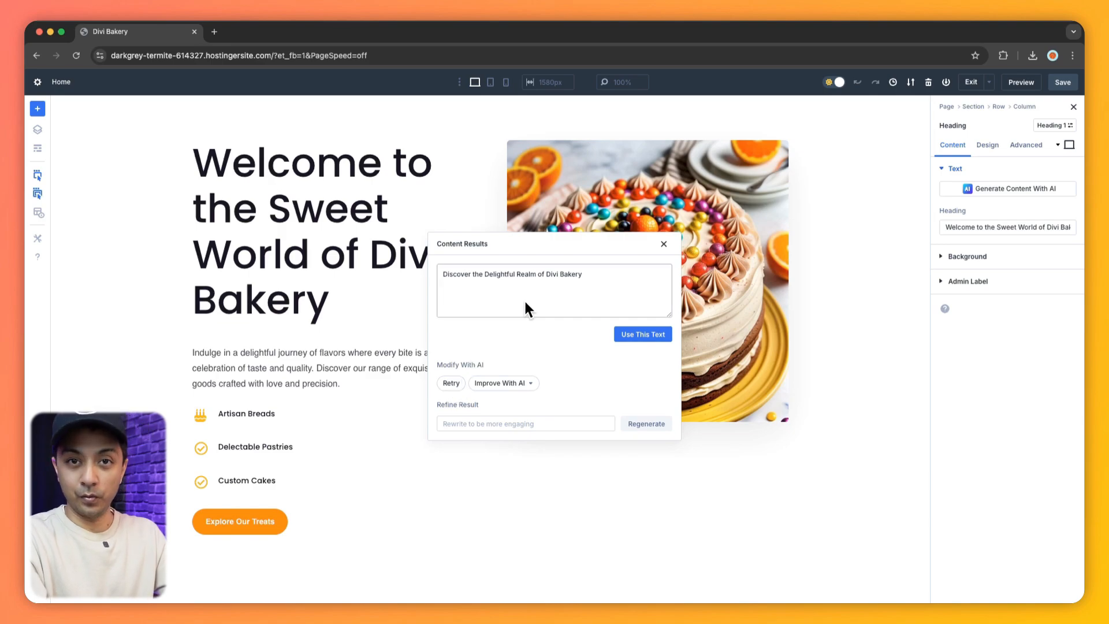
mouse_move(545, 308)
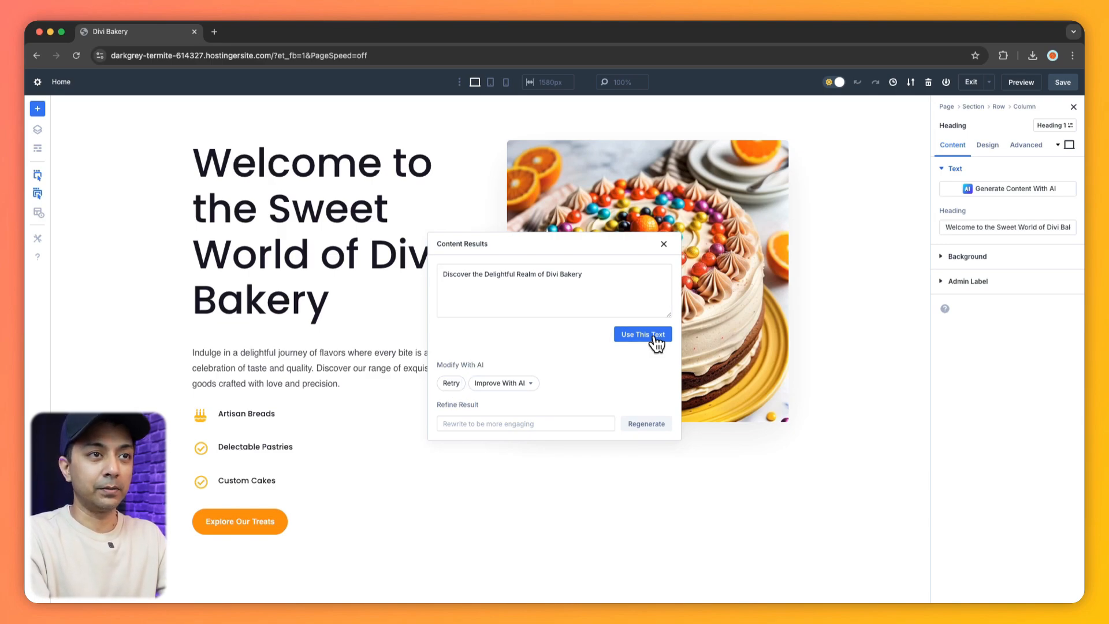
left_click(642, 334)
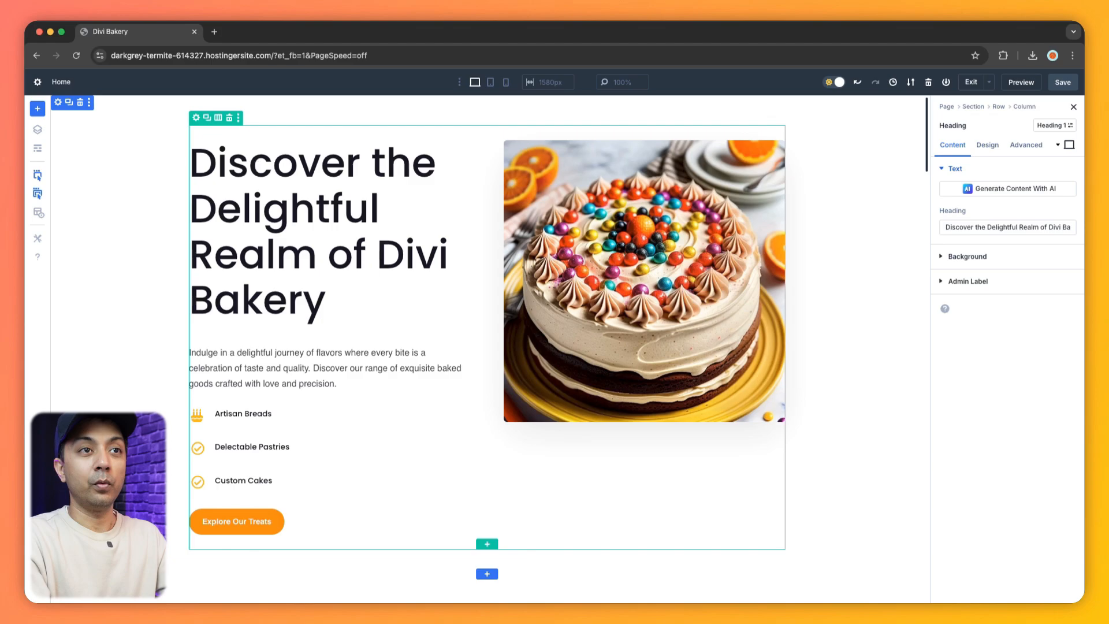
- Launch the AI Reimagine quick action on the hero cake image
left_click(642, 279)
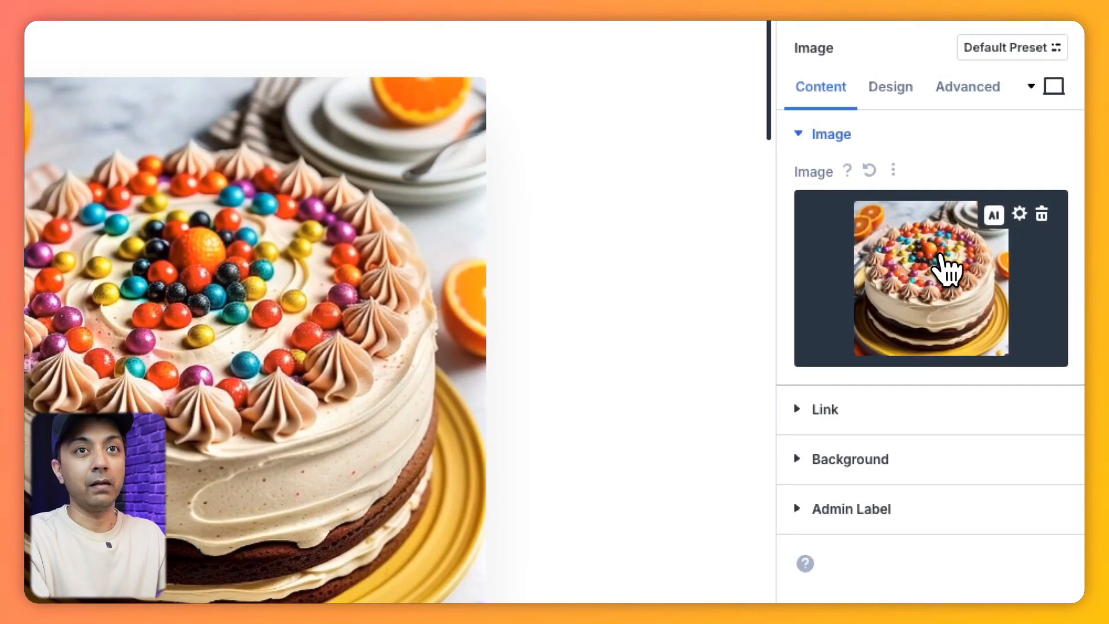
mouse_move(993, 214)
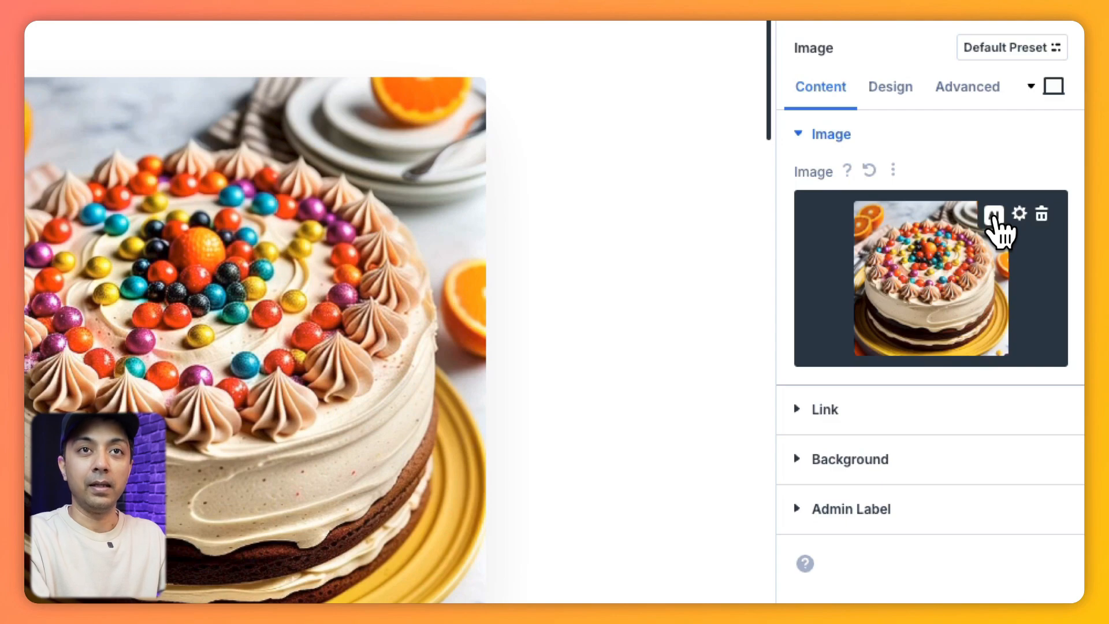
left_click(993, 214)
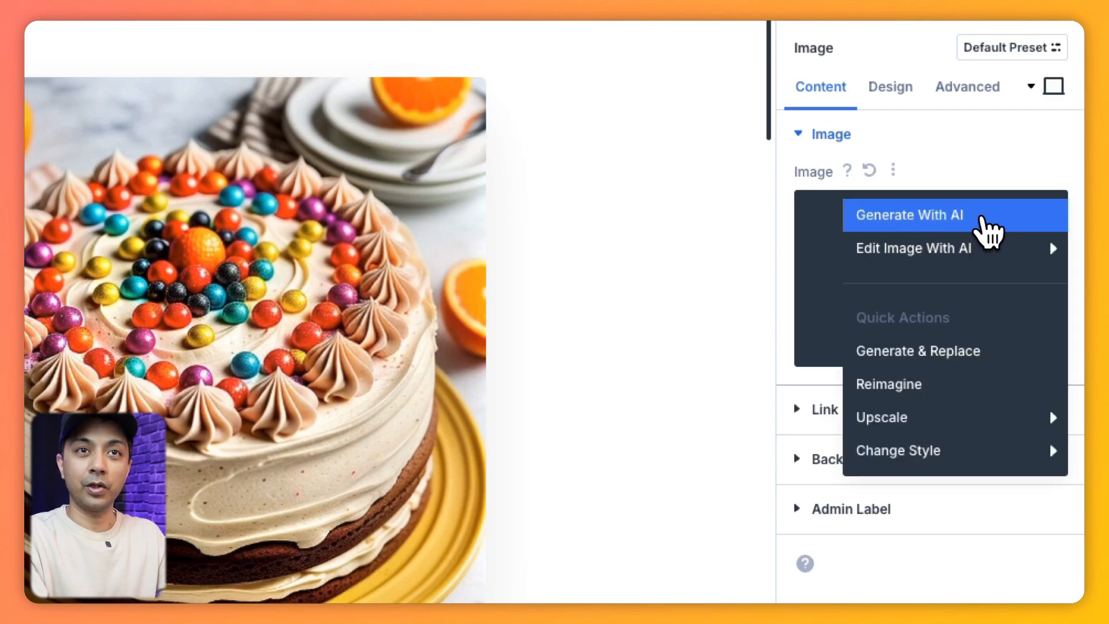
mouse_move(957, 240)
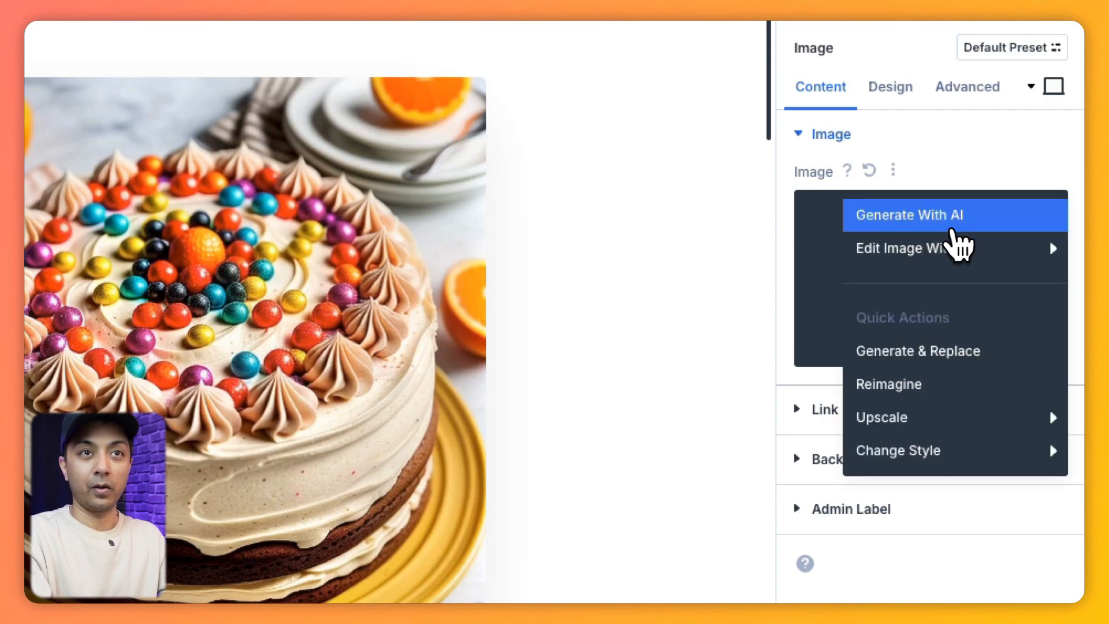
mouse_move(944, 311)
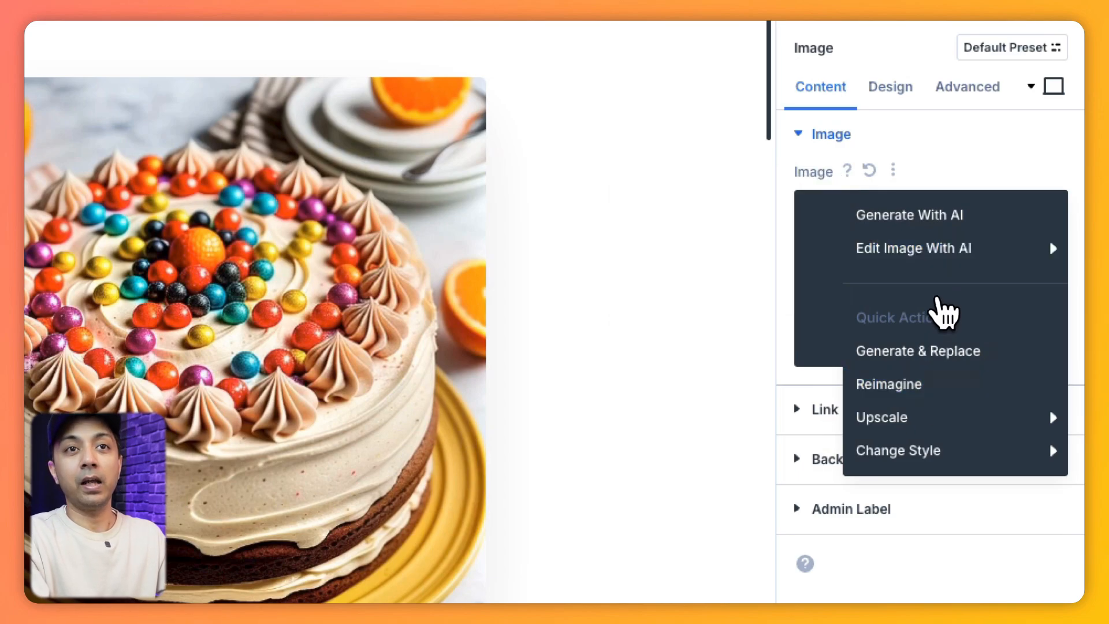
mouse_move(908, 384)
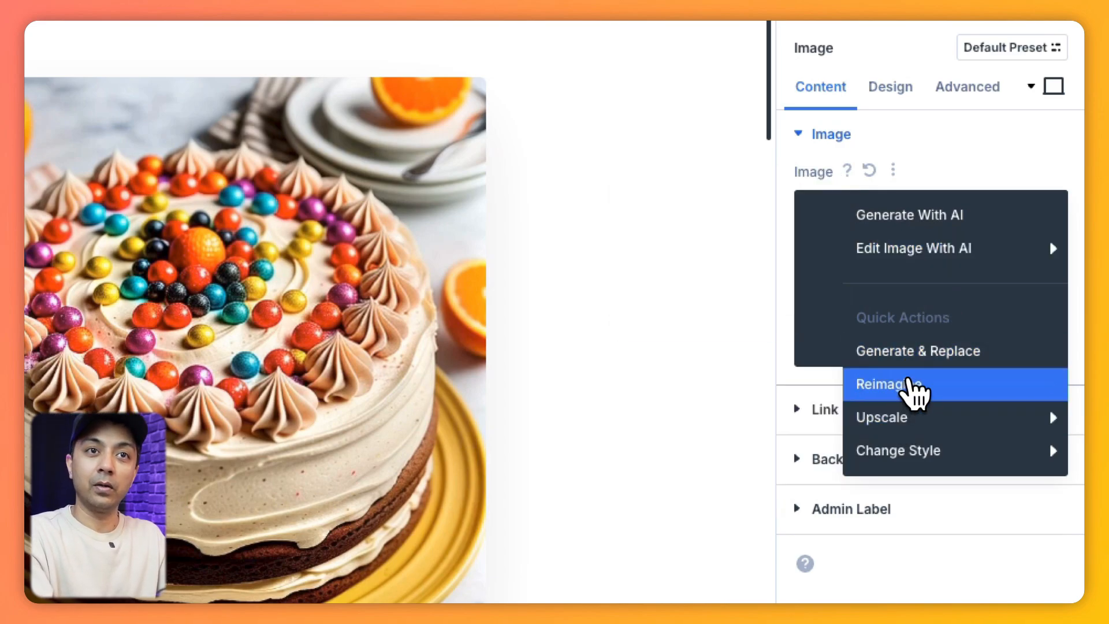
left_click(904, 383)
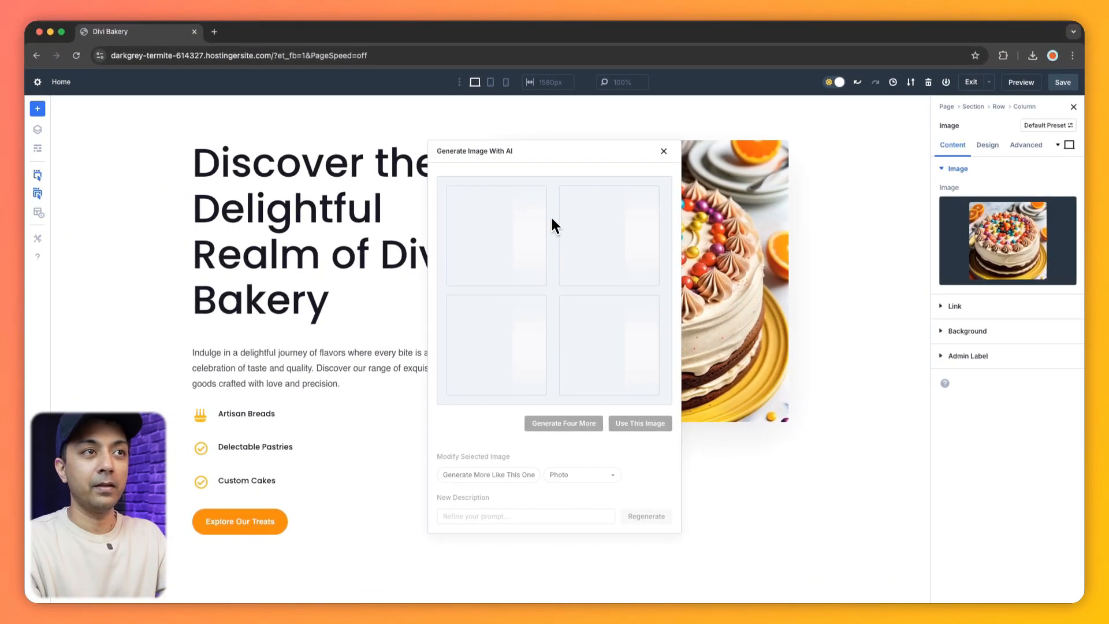
left_click(563, 423)
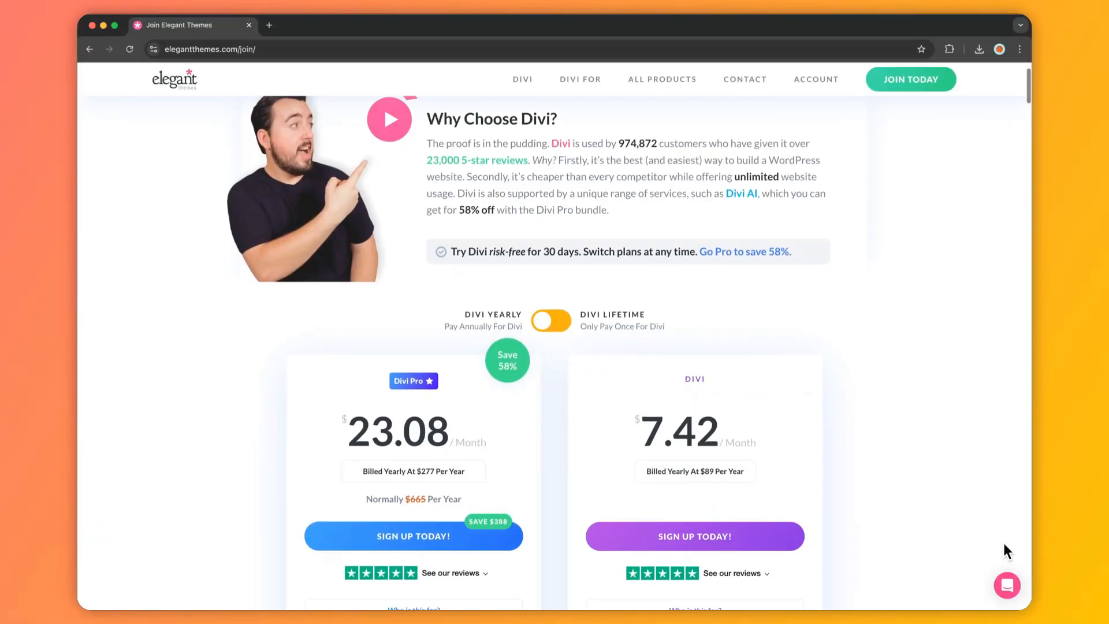
- Scroll through the Divi Pro and Divi plan feature comparison on the Join page
scroll("down", 3)
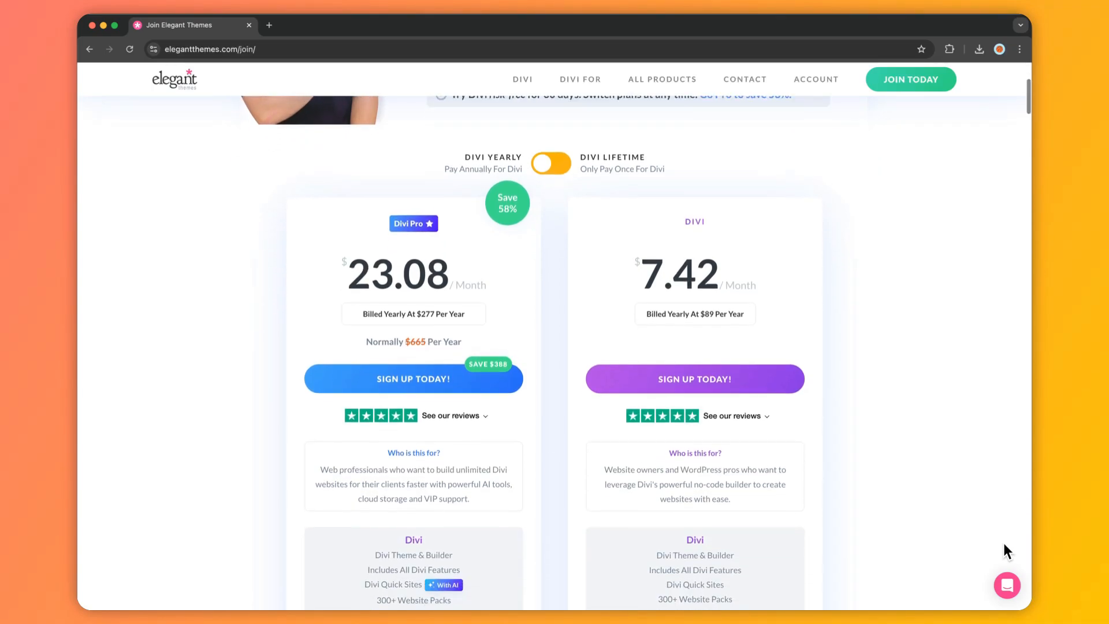
scroll("down", 3)
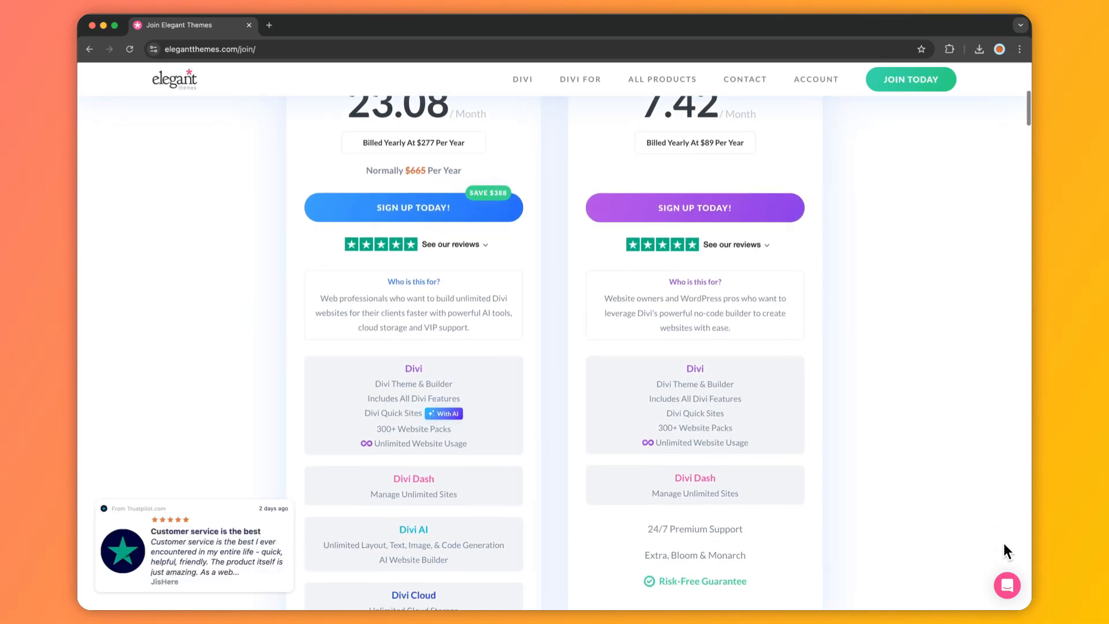
scroll("down", 3)
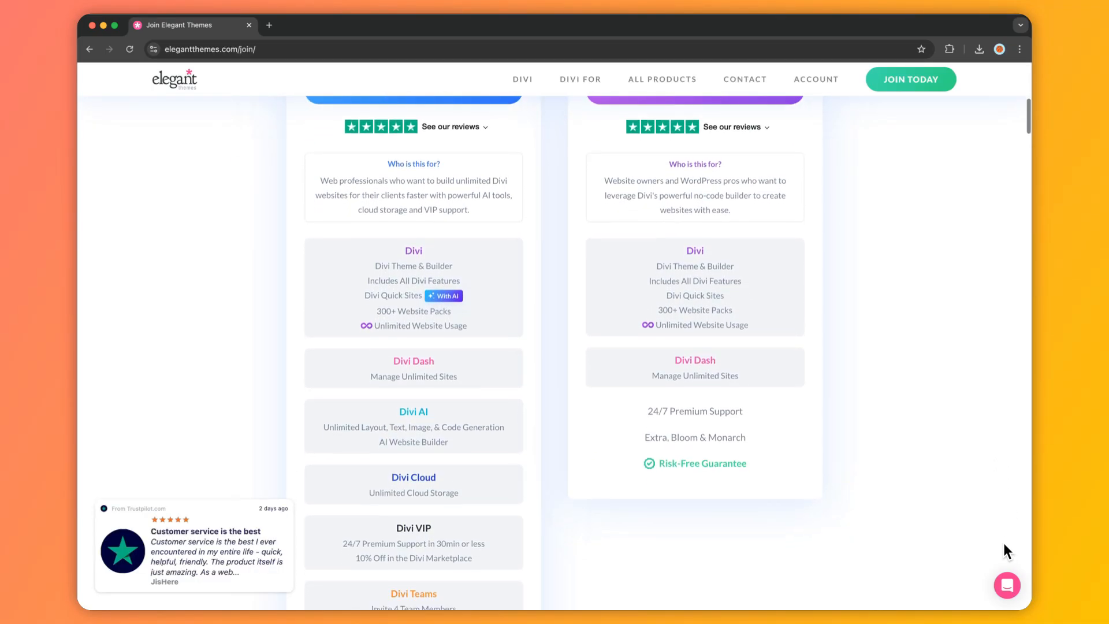
scroll("down", 3)
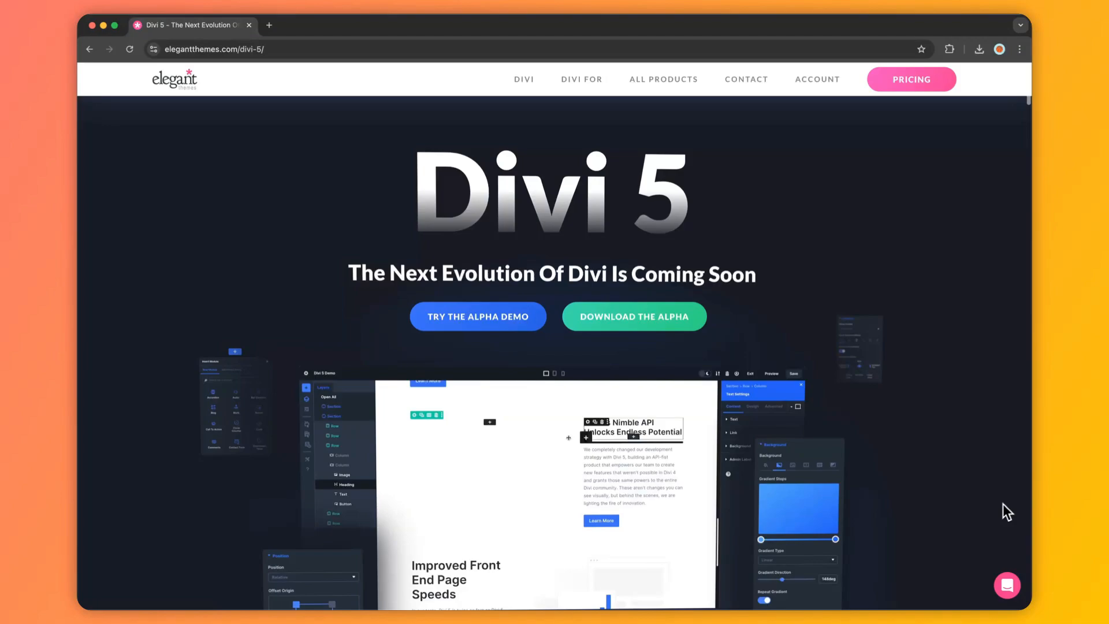
- Scroll past the Divi 5 hero demo to the 'What is Divi 5?' section
scroll("down", 3)
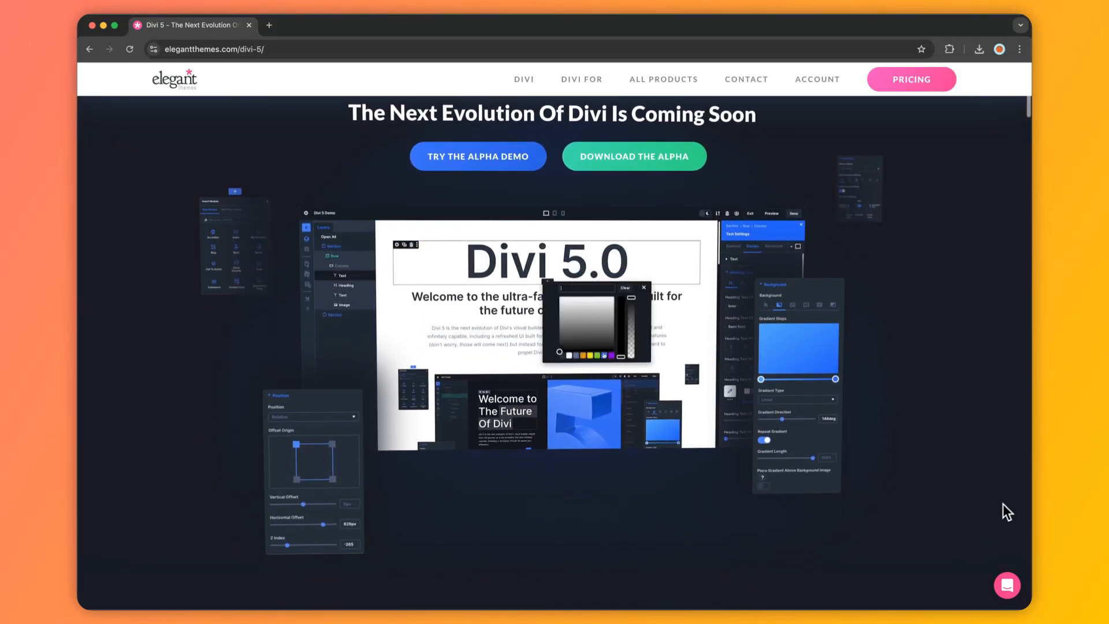
scroll("down", 3)
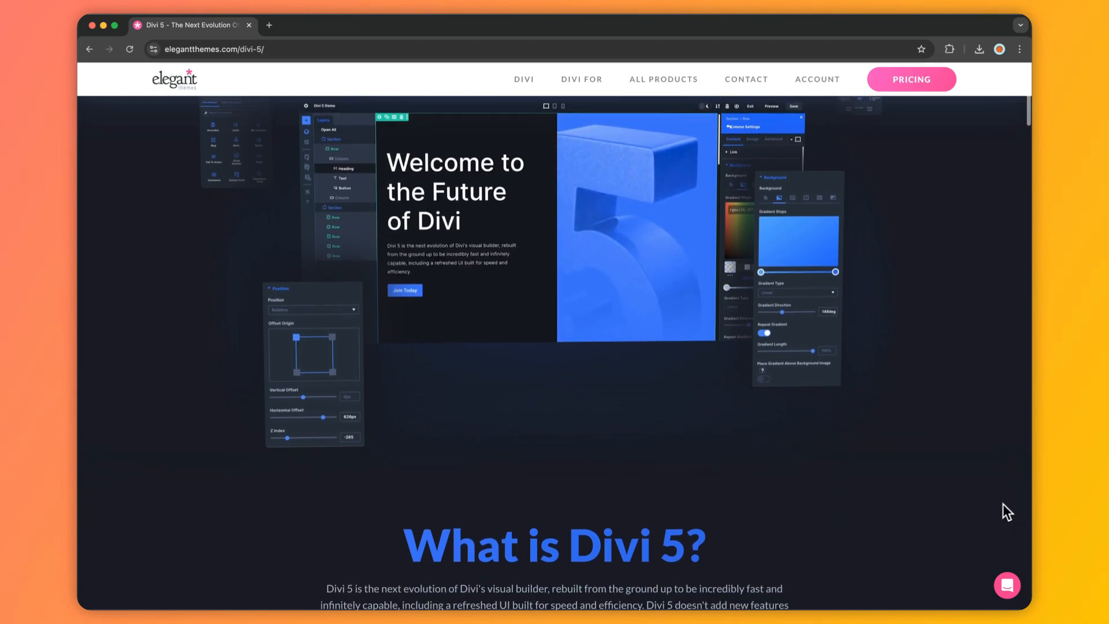